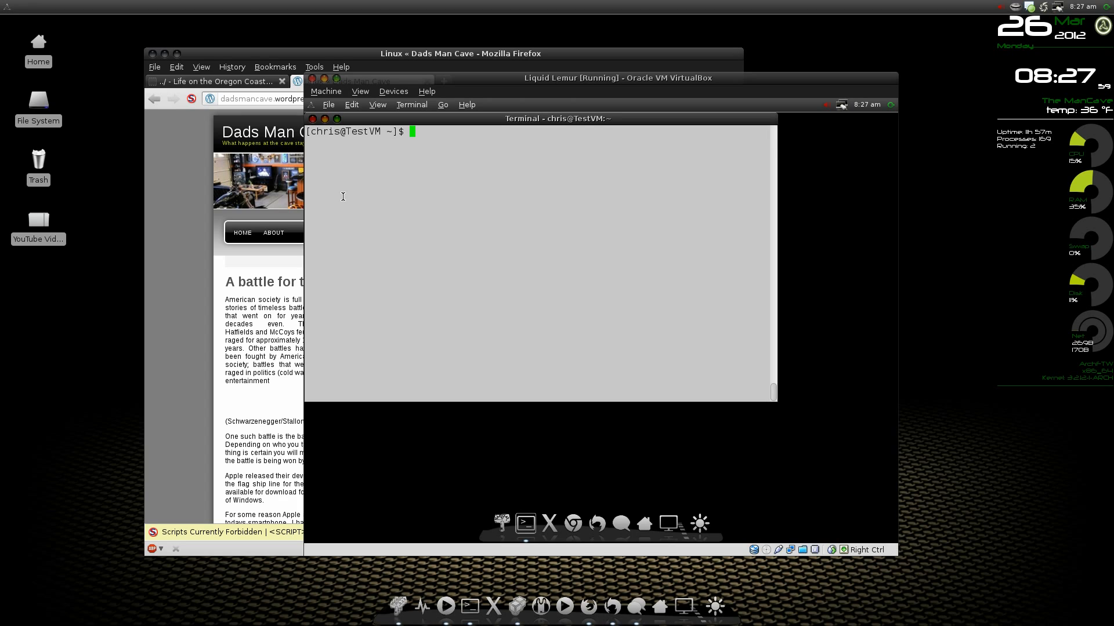
Copy conky.tar.gz from 192.168.1.250:/home/chris into the VM home folder via scp, then list it.
type("scp")
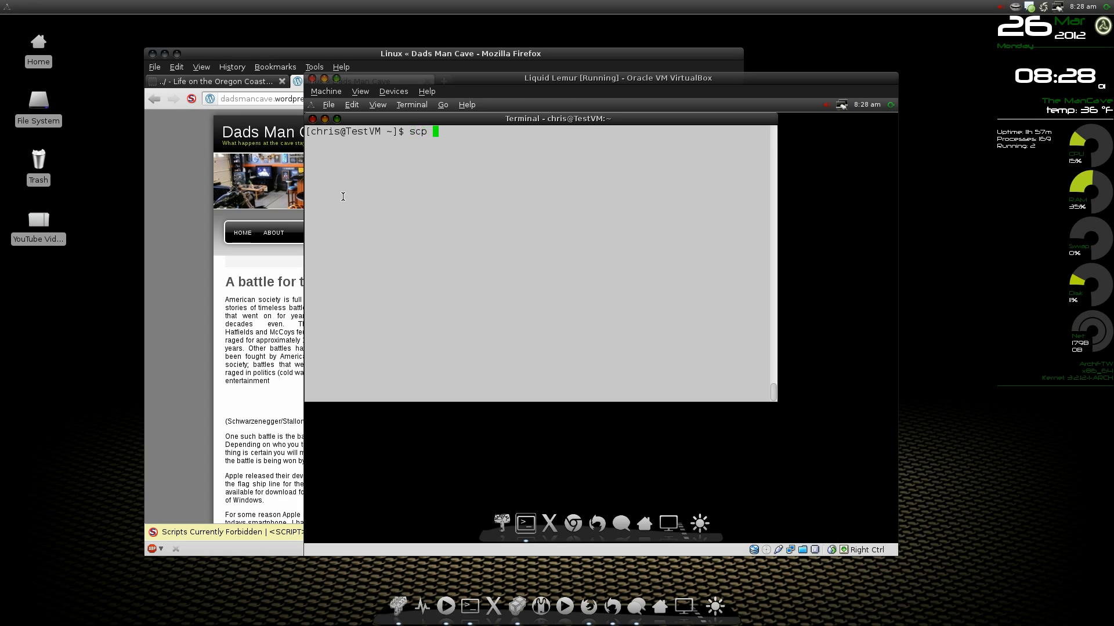
type("chris")
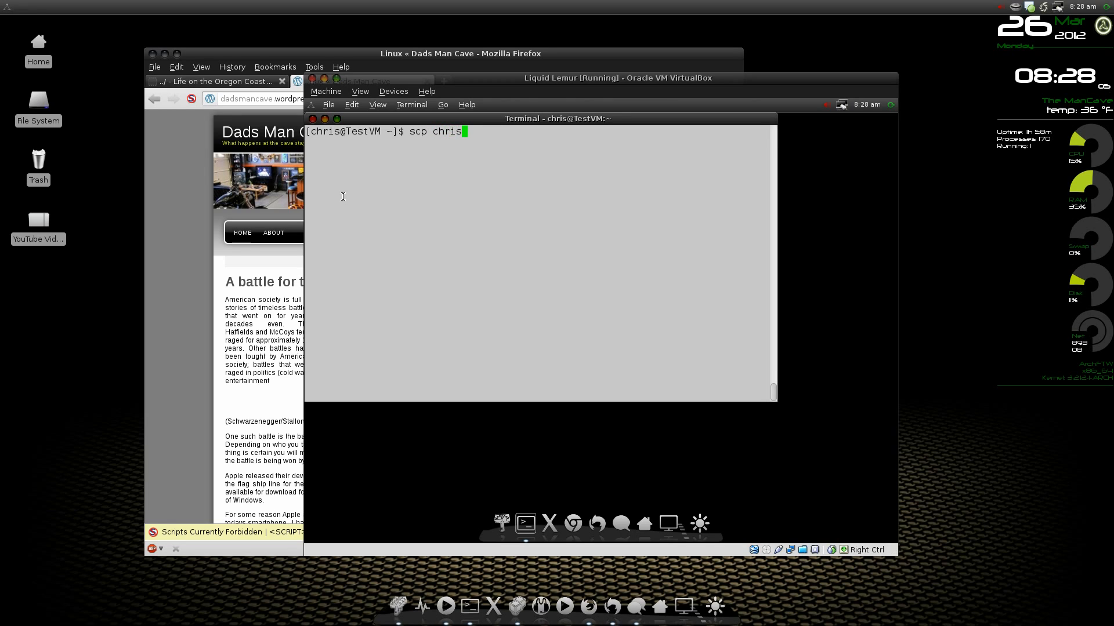
type("@192.")
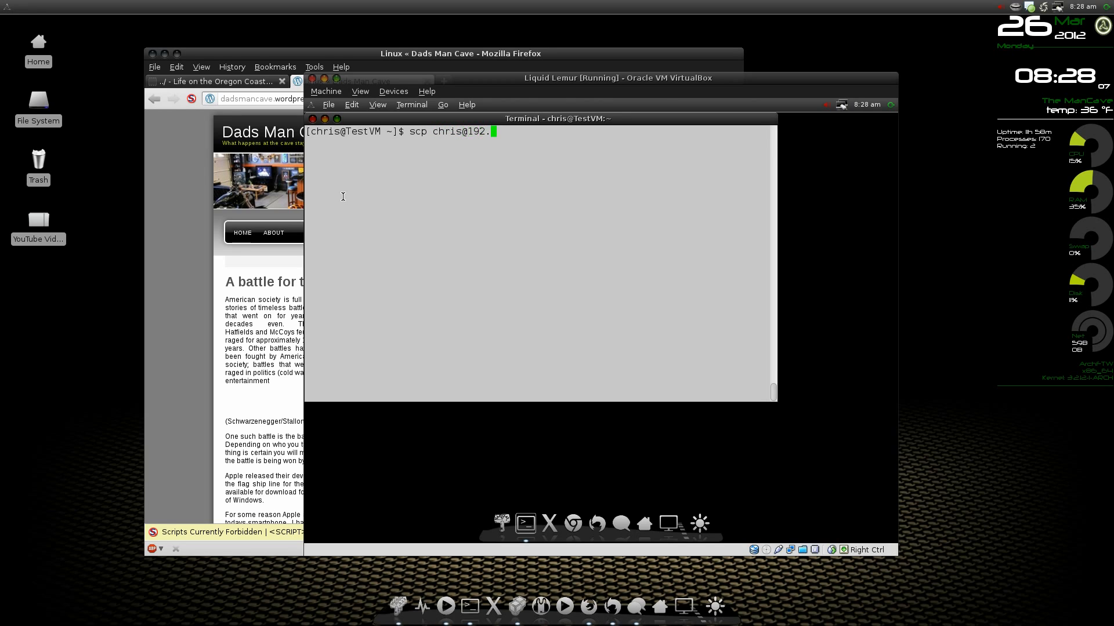
type("68.1.2")
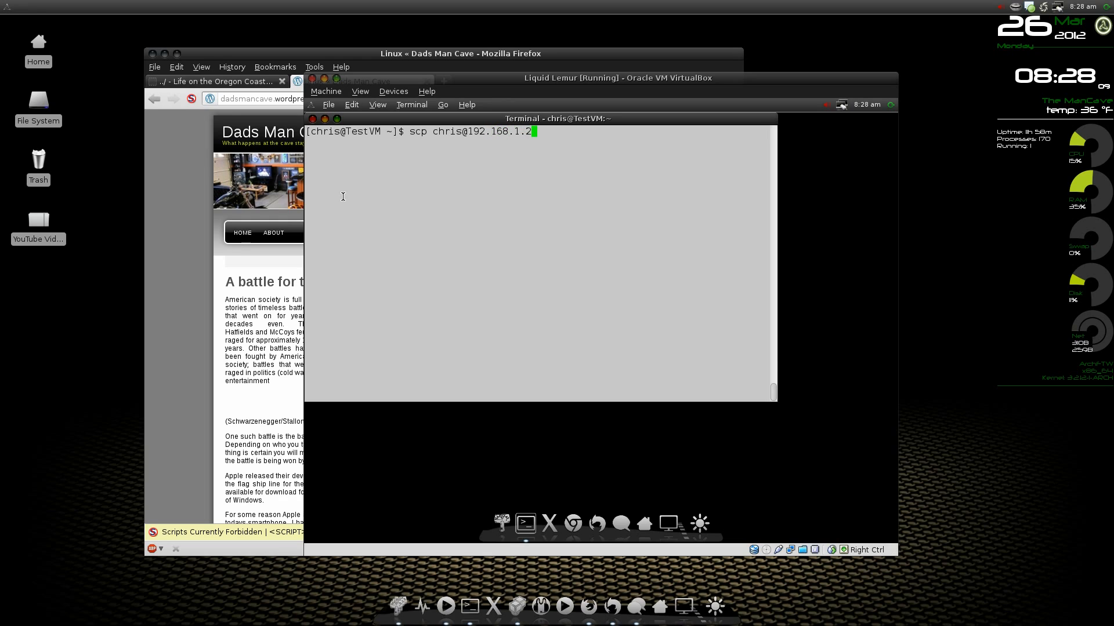
type("50:")
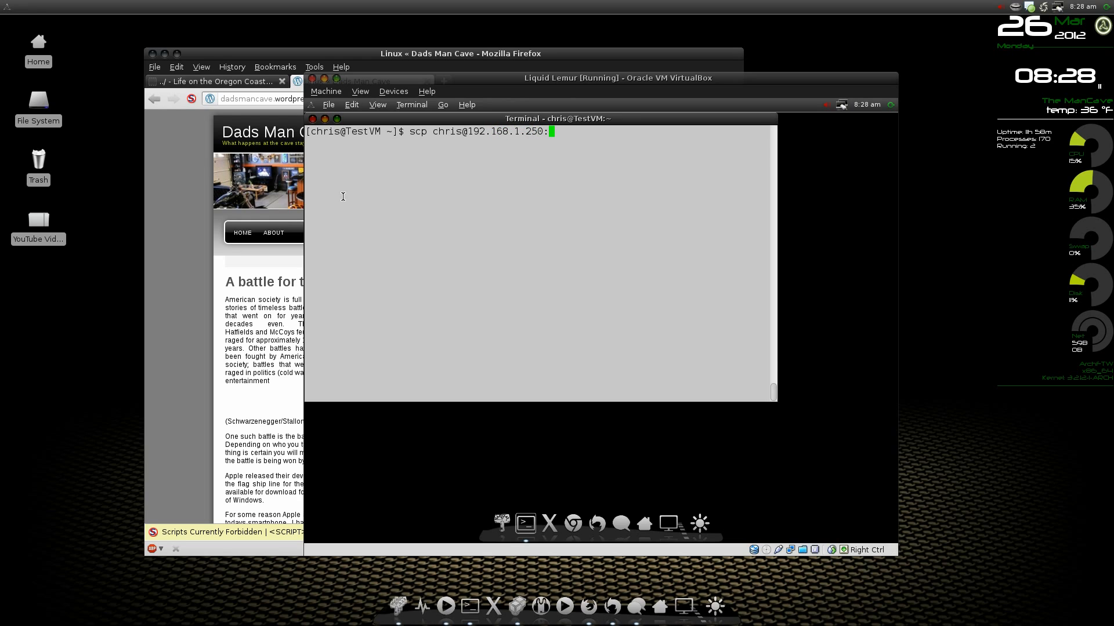
type("/")
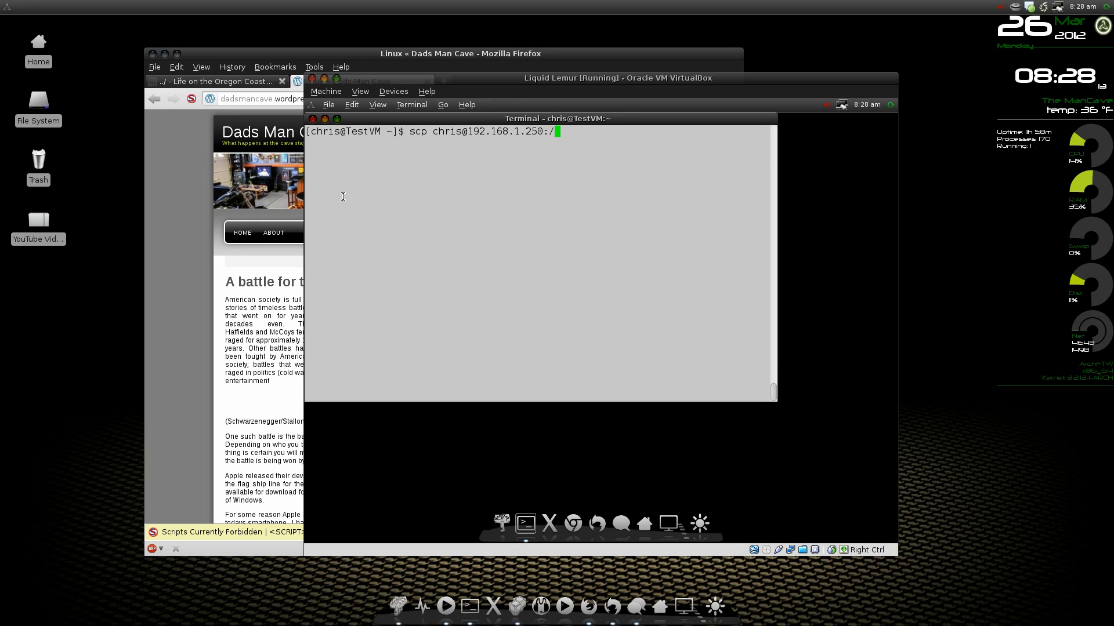
type("home/chris")
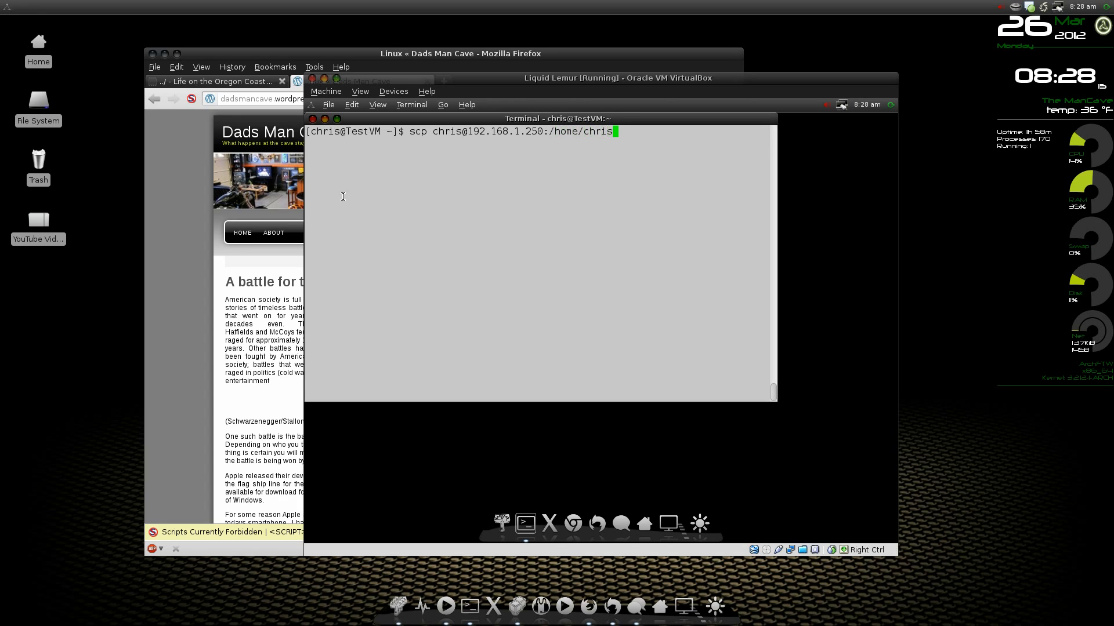
type("conky")
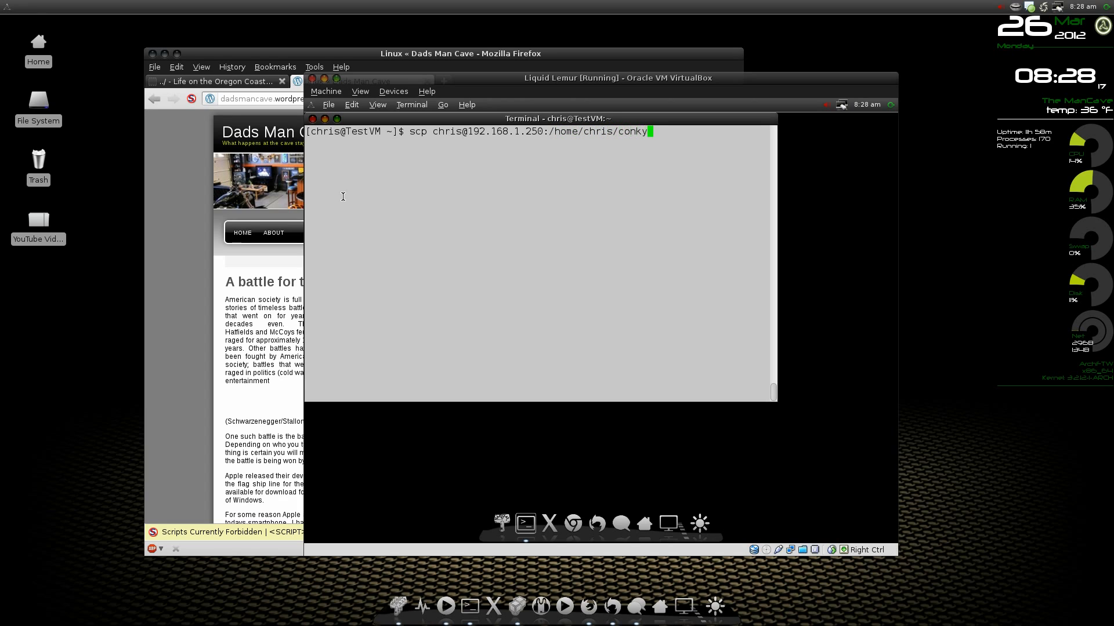
type(".tar.gz .")
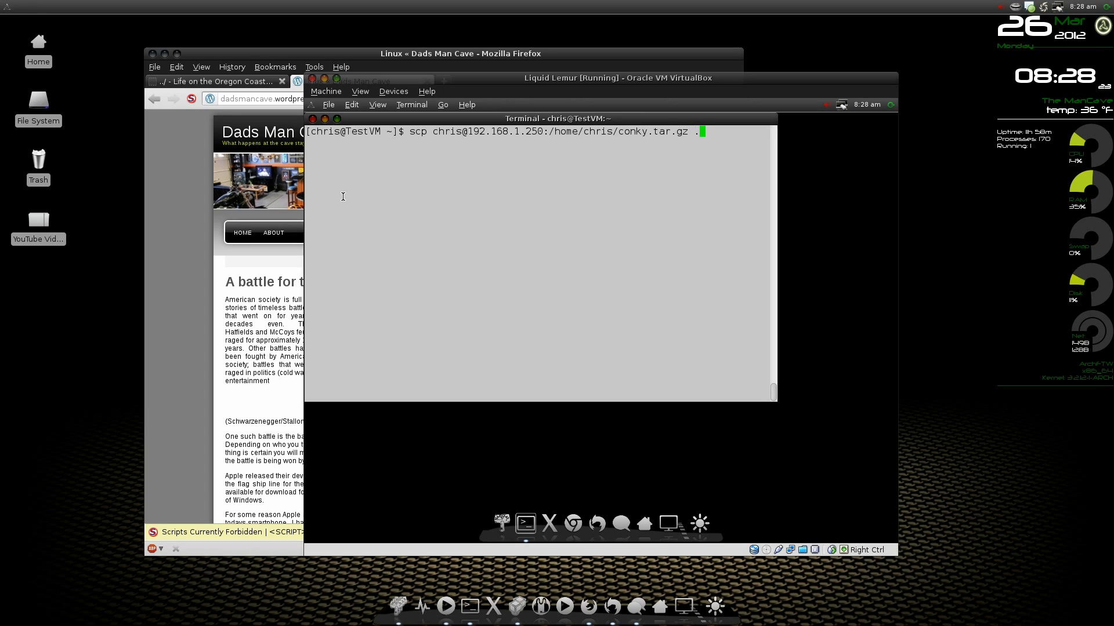
key("Return")
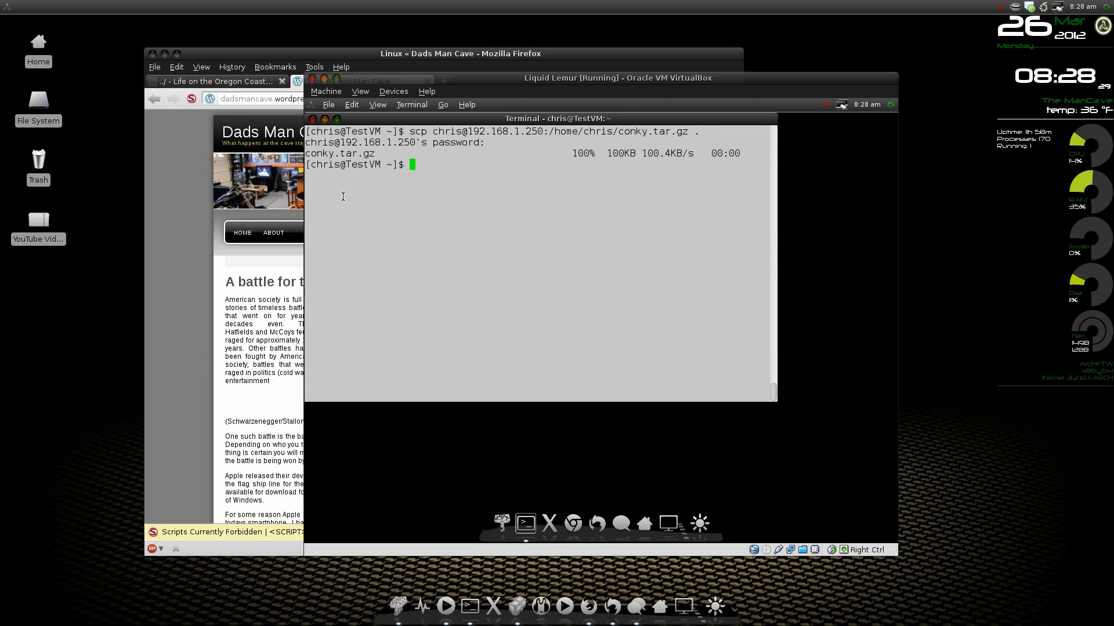
type("ls")
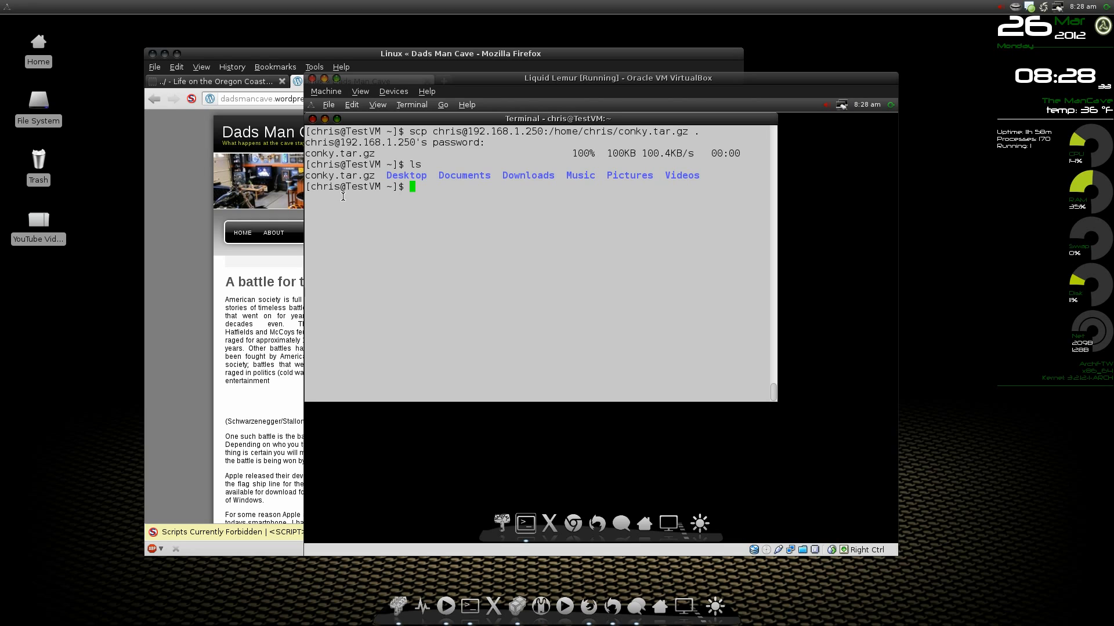
Extract conky.tar.gz with tar zxvf to create the .conky folder.
type("tar")
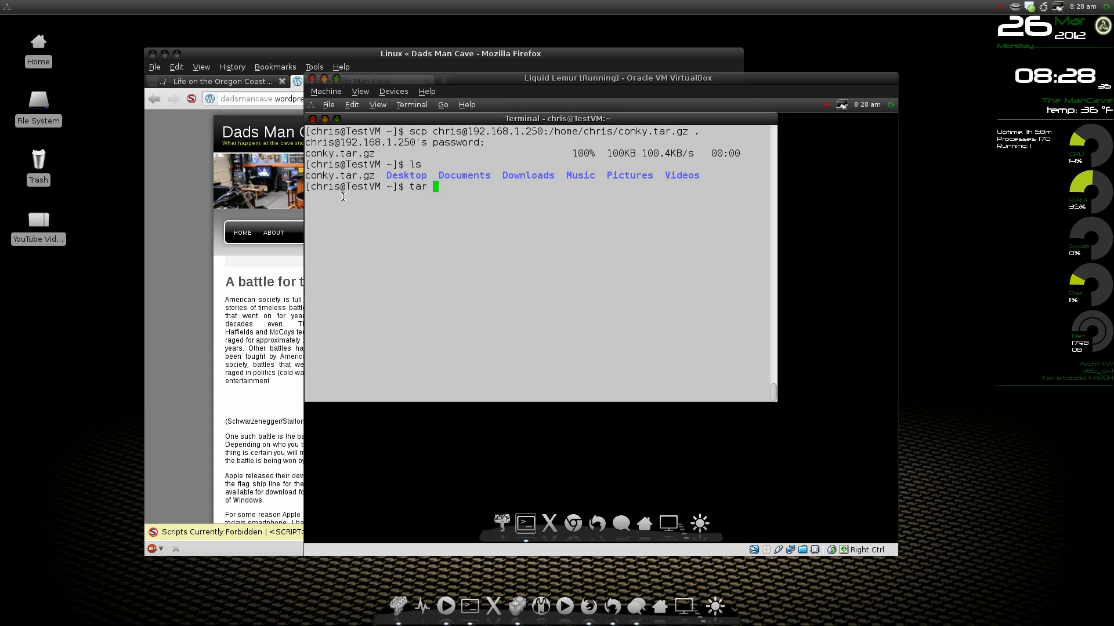
type("zxvf")
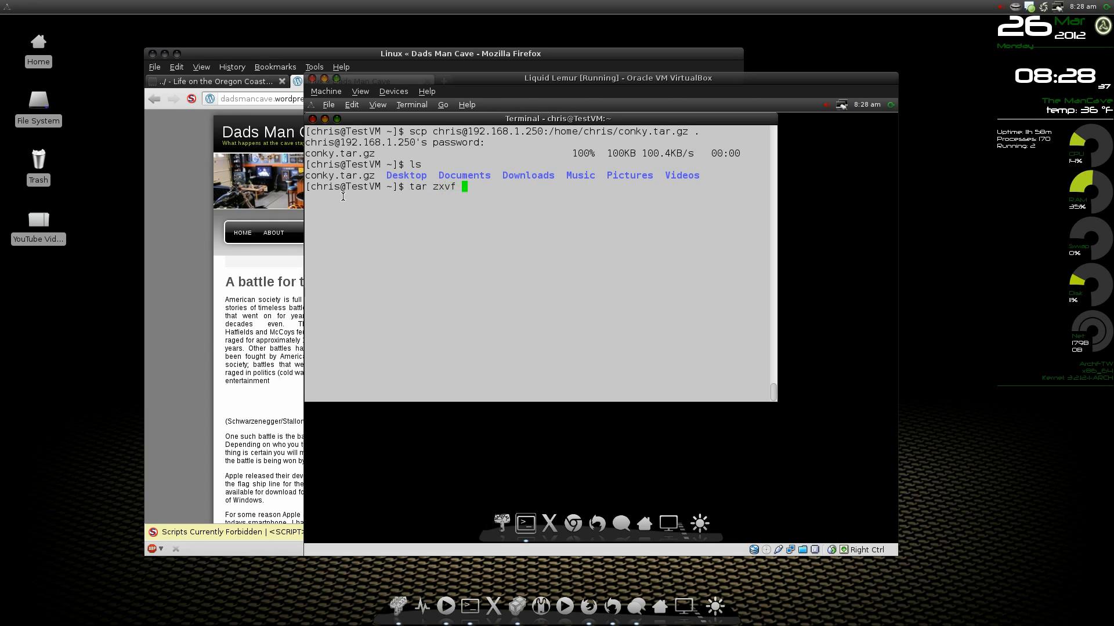
type("con")
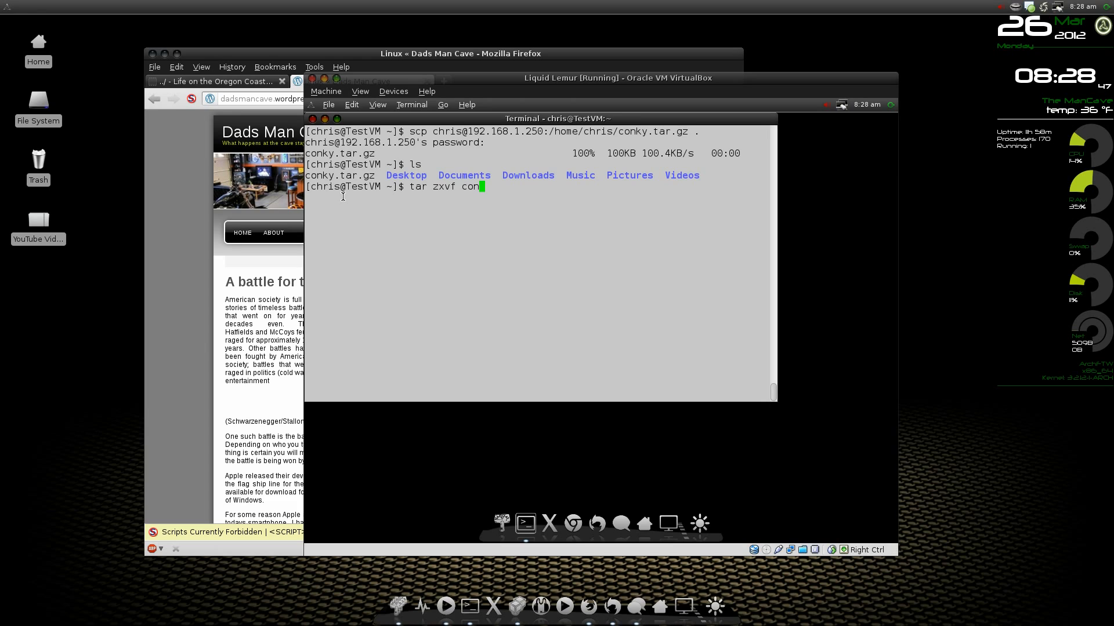
type("ky.tar.gz")
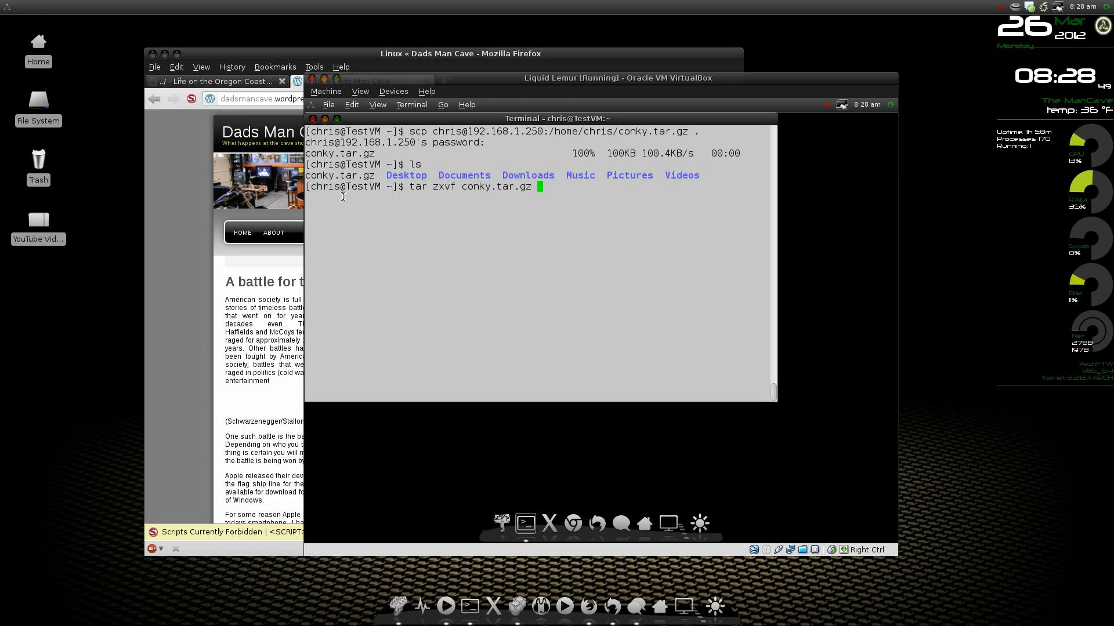
key("Return")
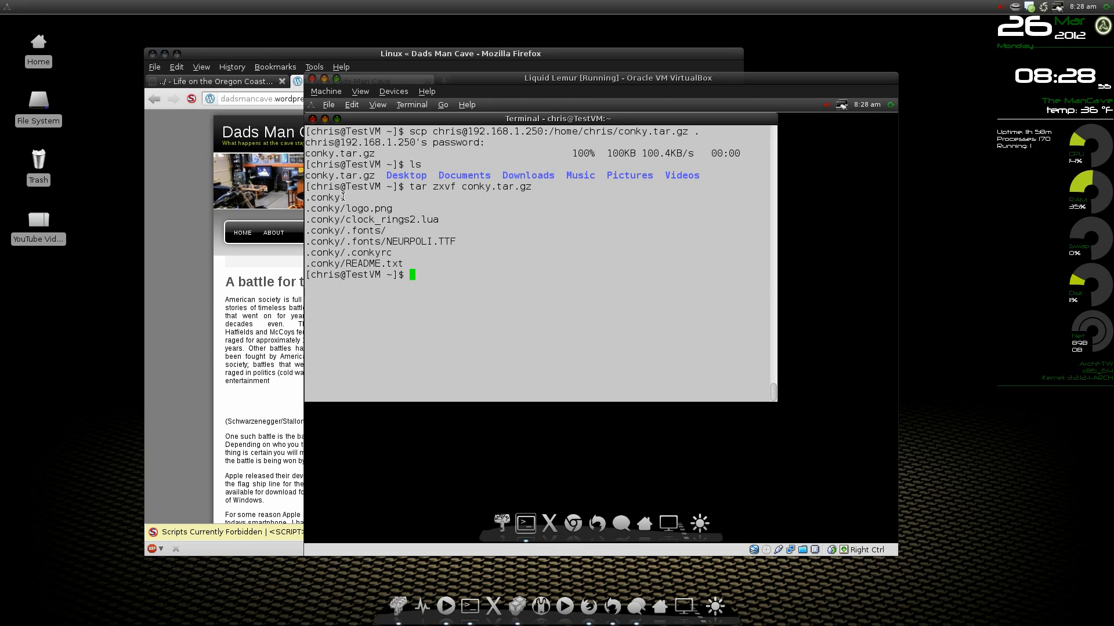
Enter .conky, list it with ls and ls -acl, and confirm the path with pwd.
type("cd .")
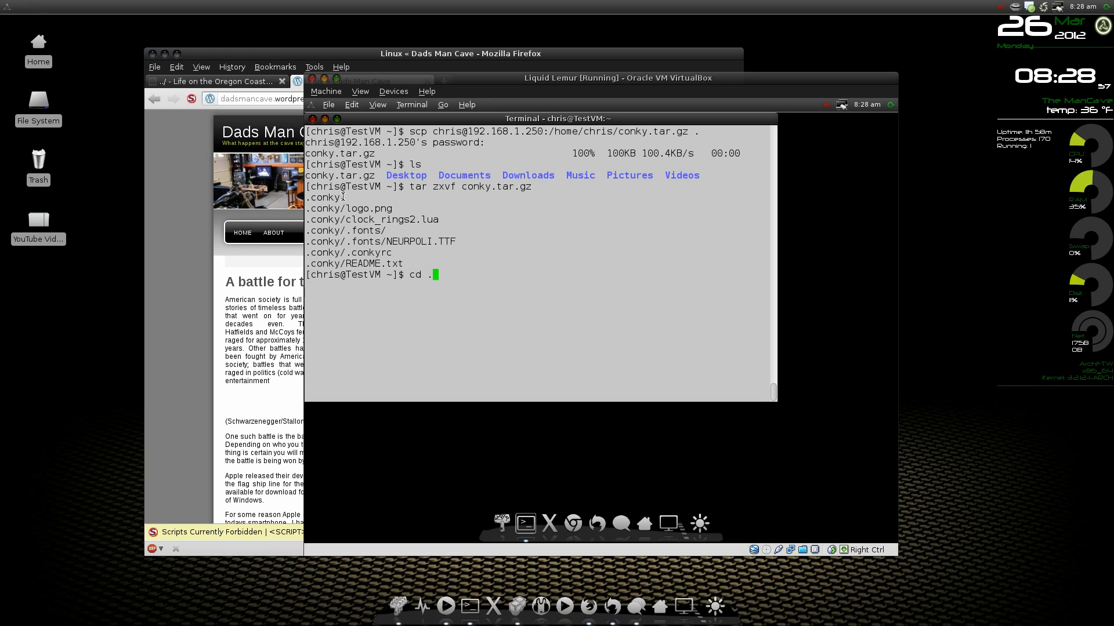
type("conky")
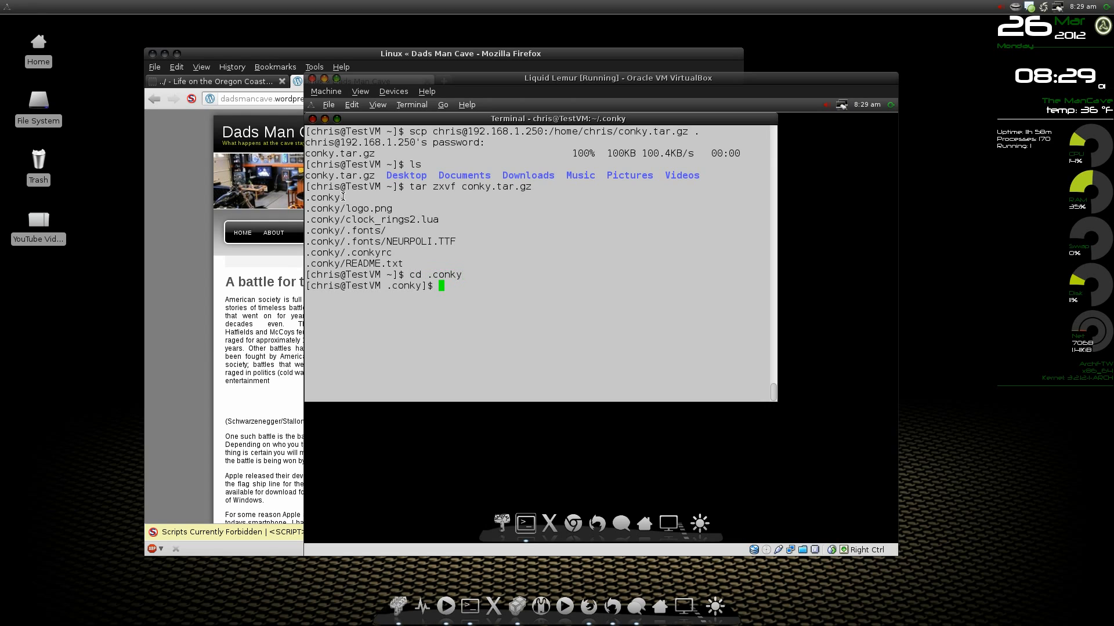
type("ls")
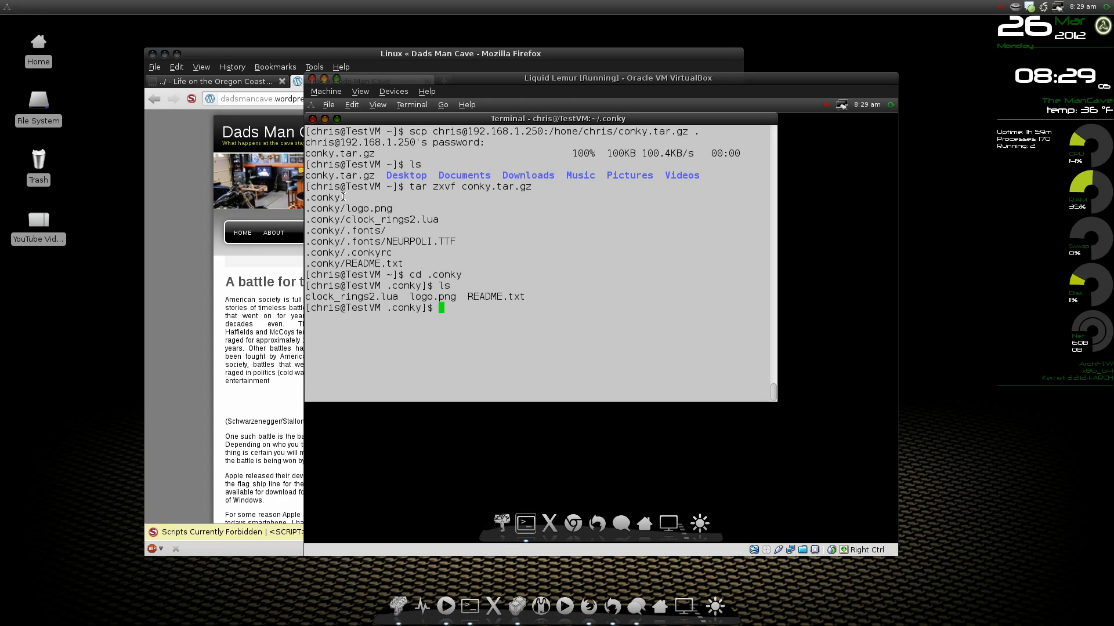
type("ls -acl")
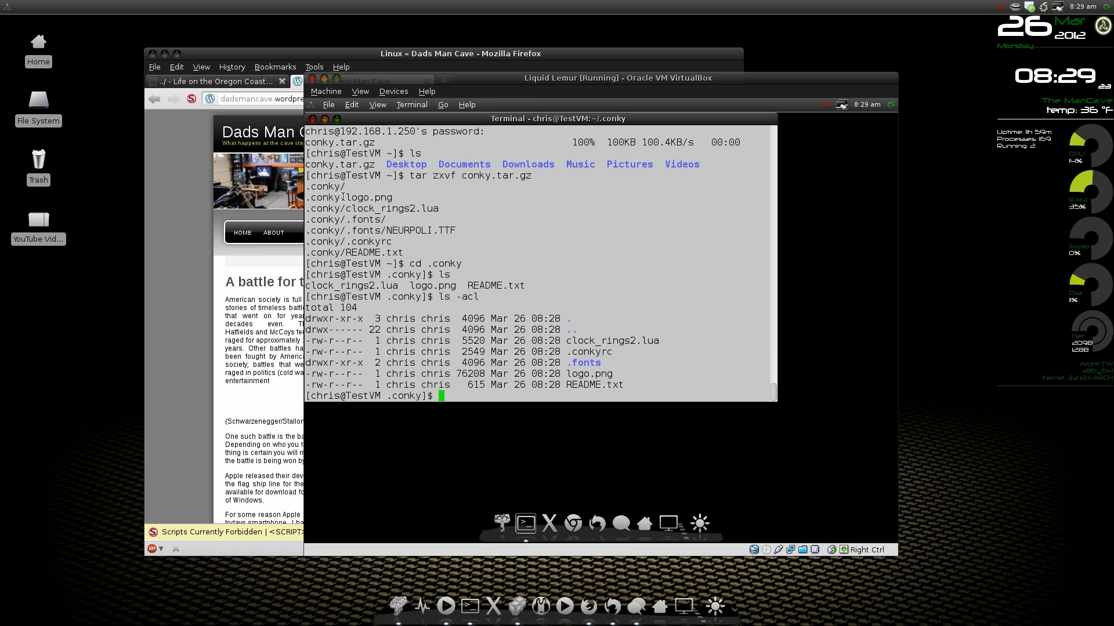
type("pwd")
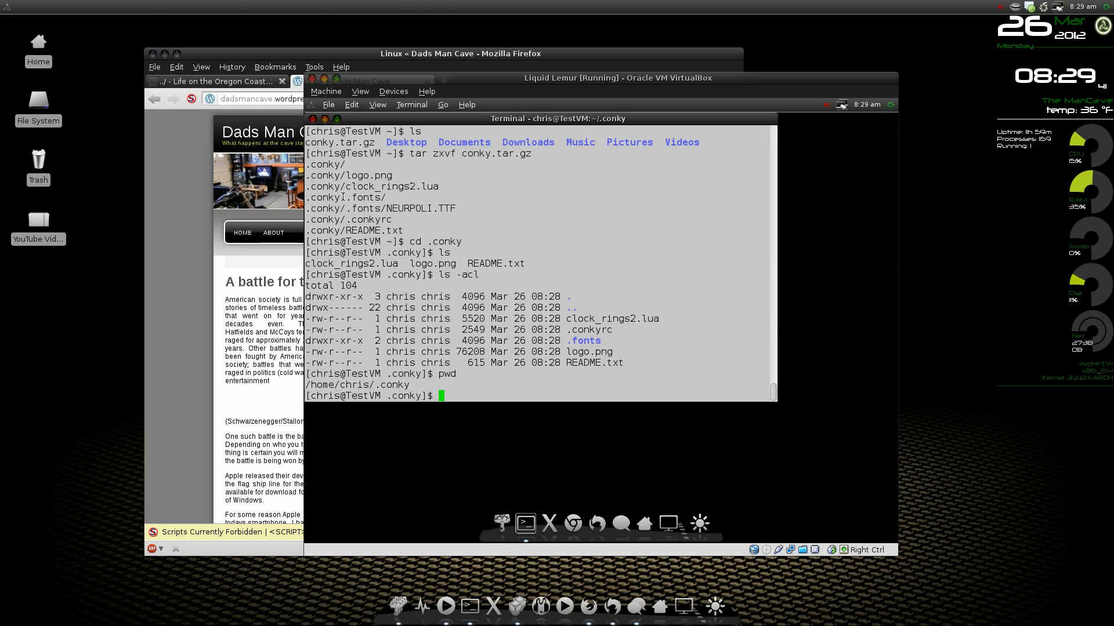
Move .conkyrc and the .fonts folder up into /home/chris.
type("mv")
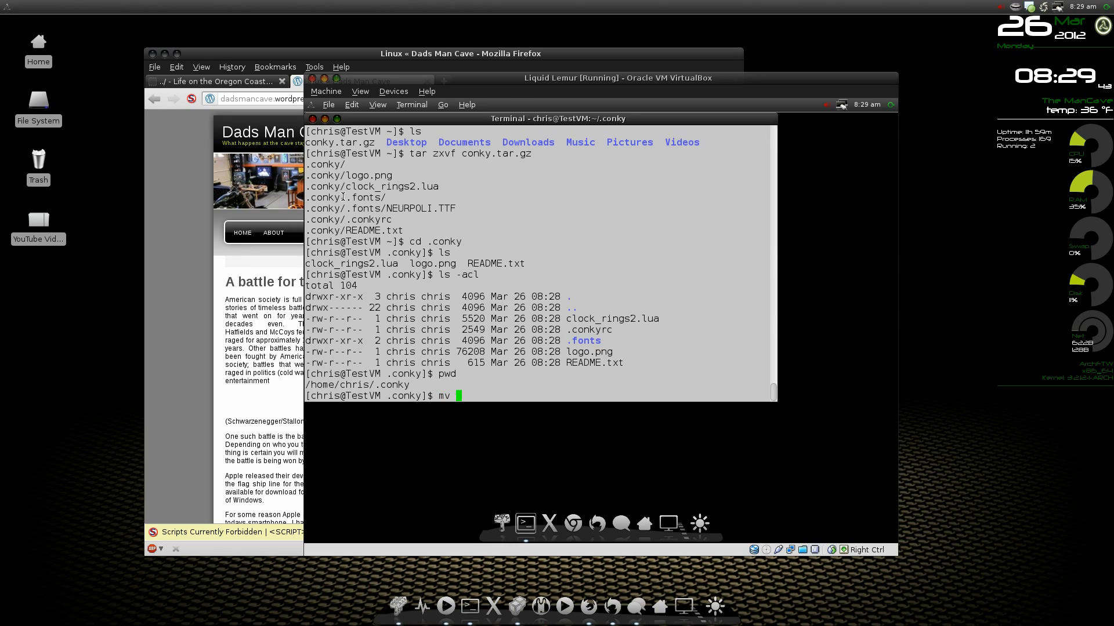
type(".conkyrc")
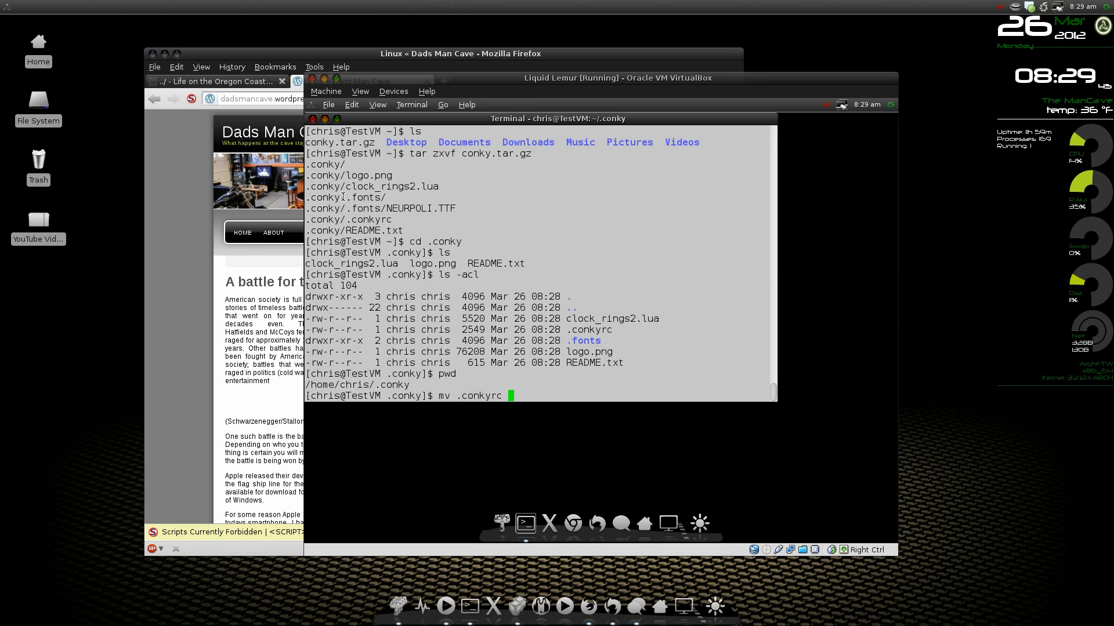
type("..")
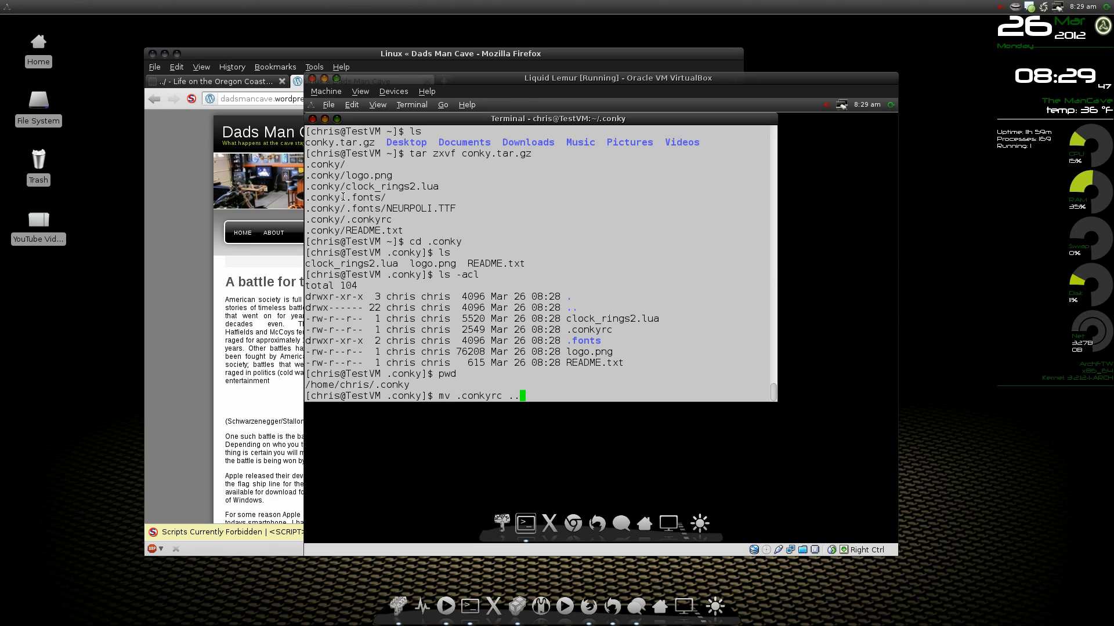
type("/")
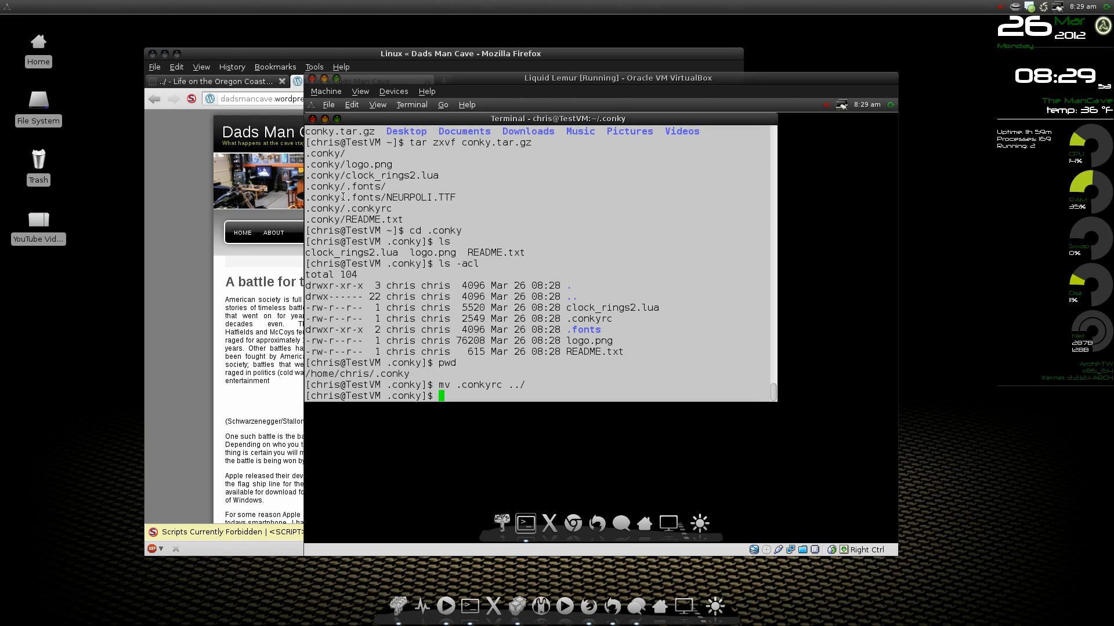
type("mv")
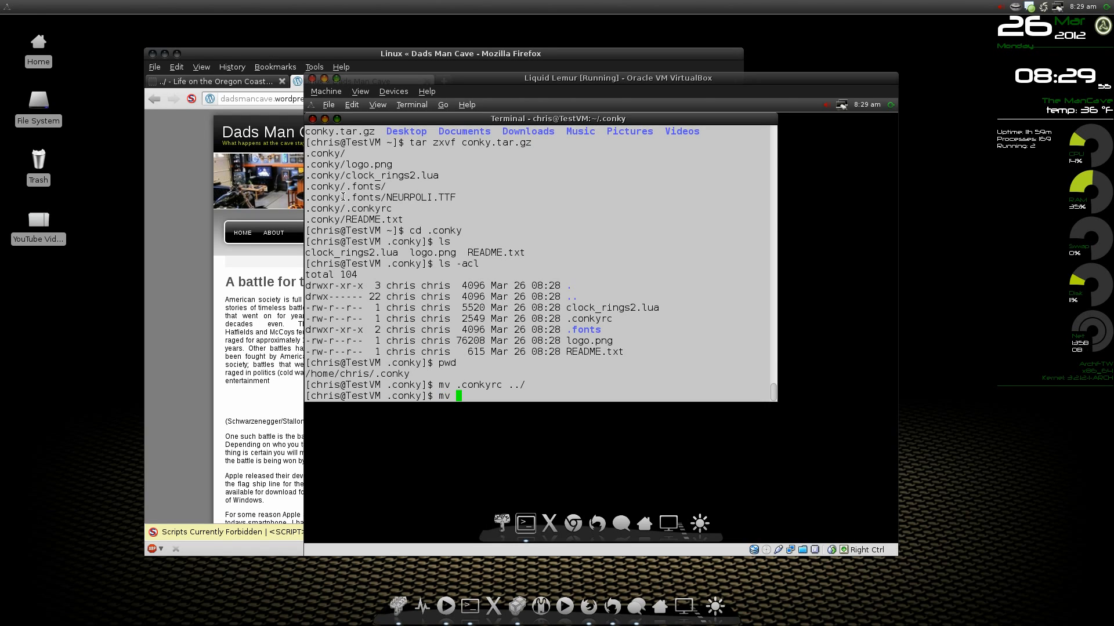
type("cont")
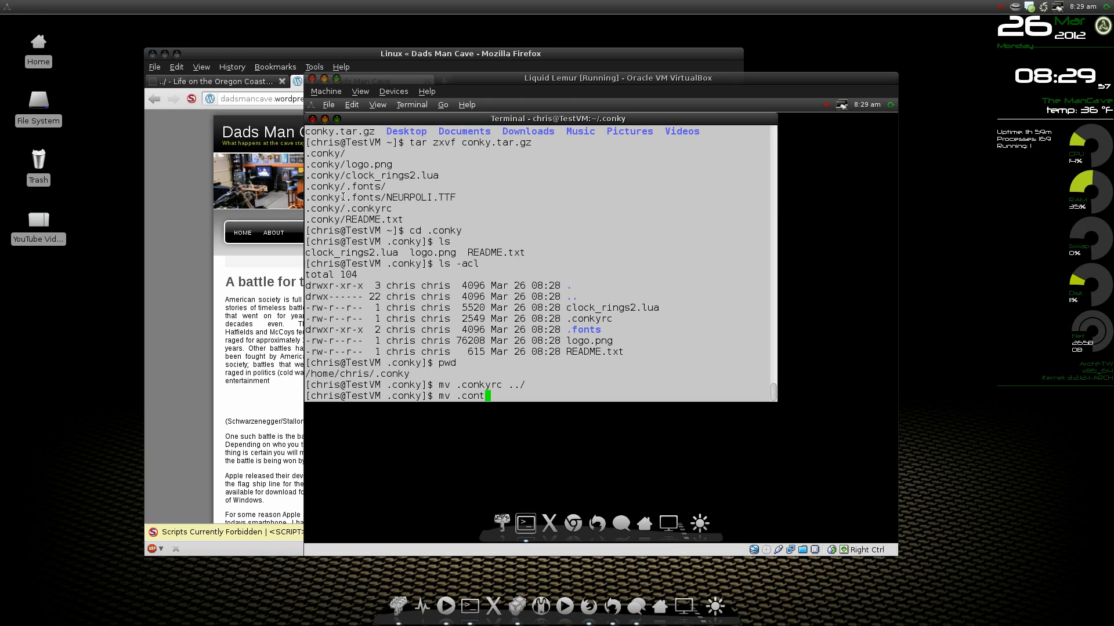
type("font")
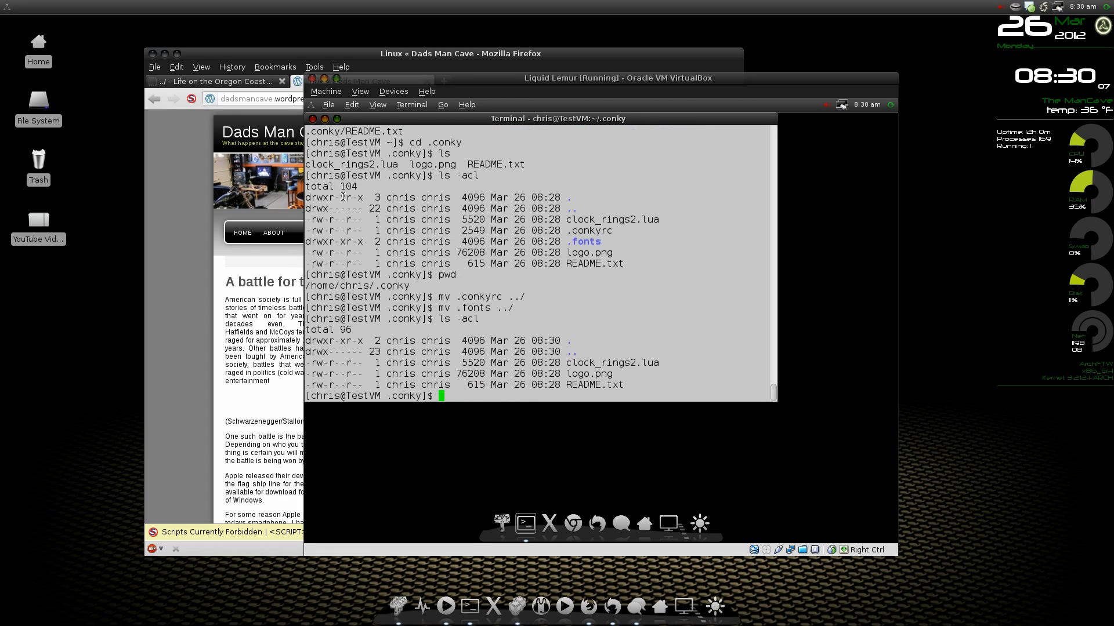
Go back up to the home folder and confirm /home/chris with pwd.
type("cd ..")
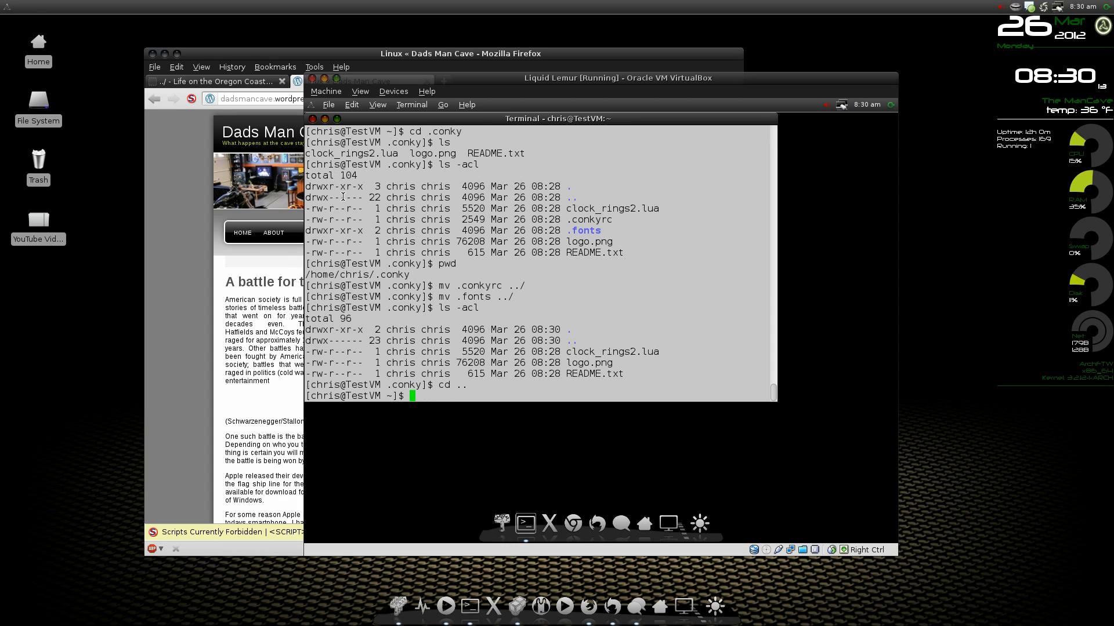
type("pwd")
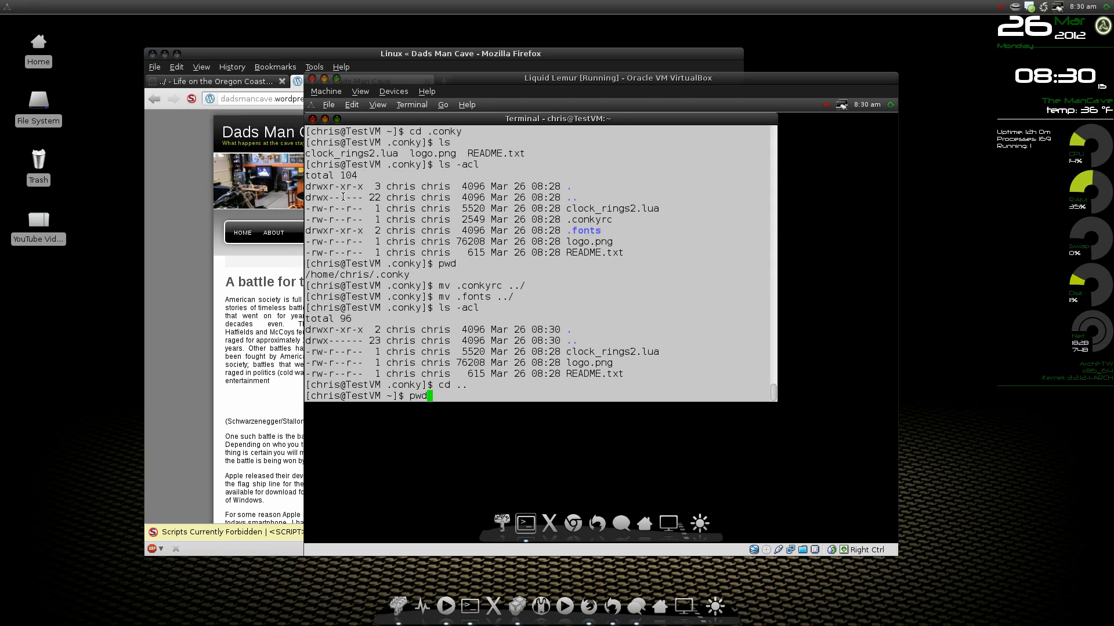
key("Return")
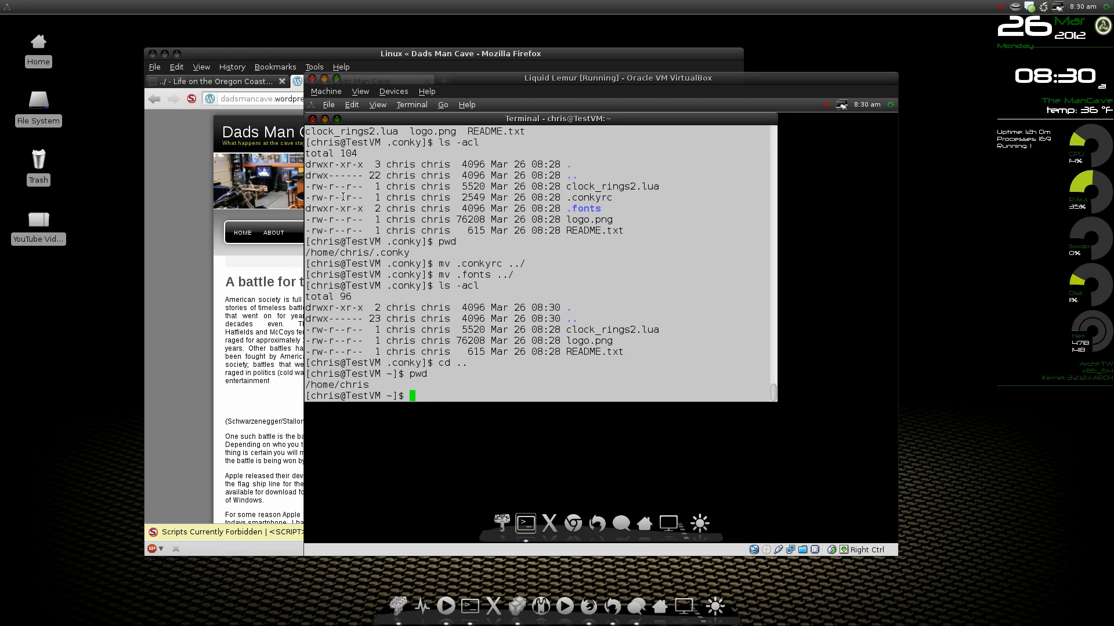
Register the NEUROPOLI.TTF font by running fc-cache inside .fonts.
type("cd .fonts")
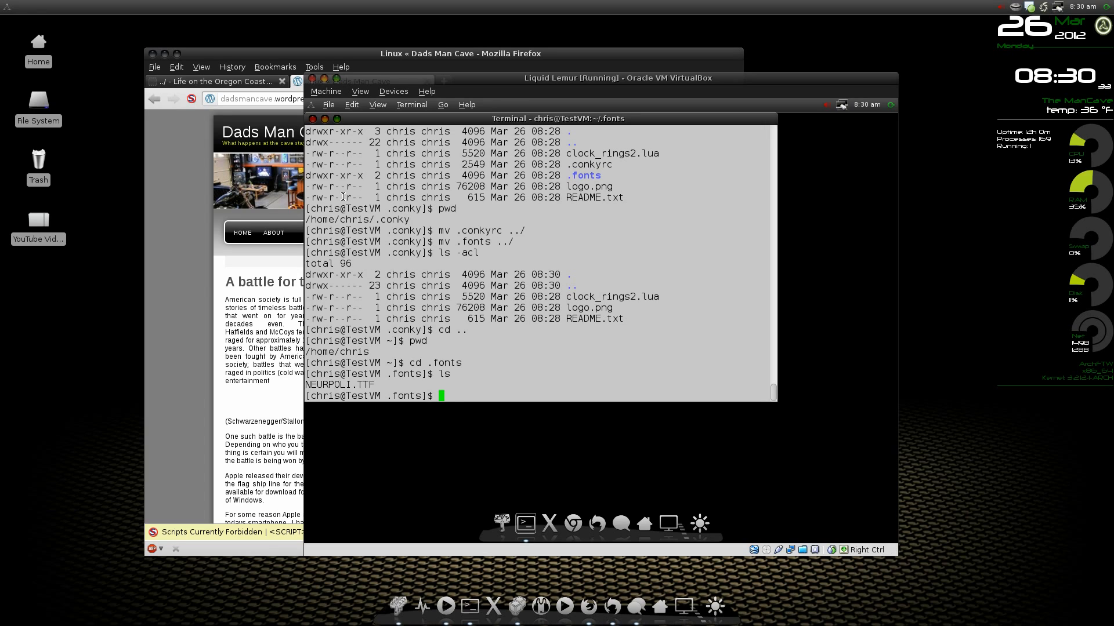
type("fc-c")
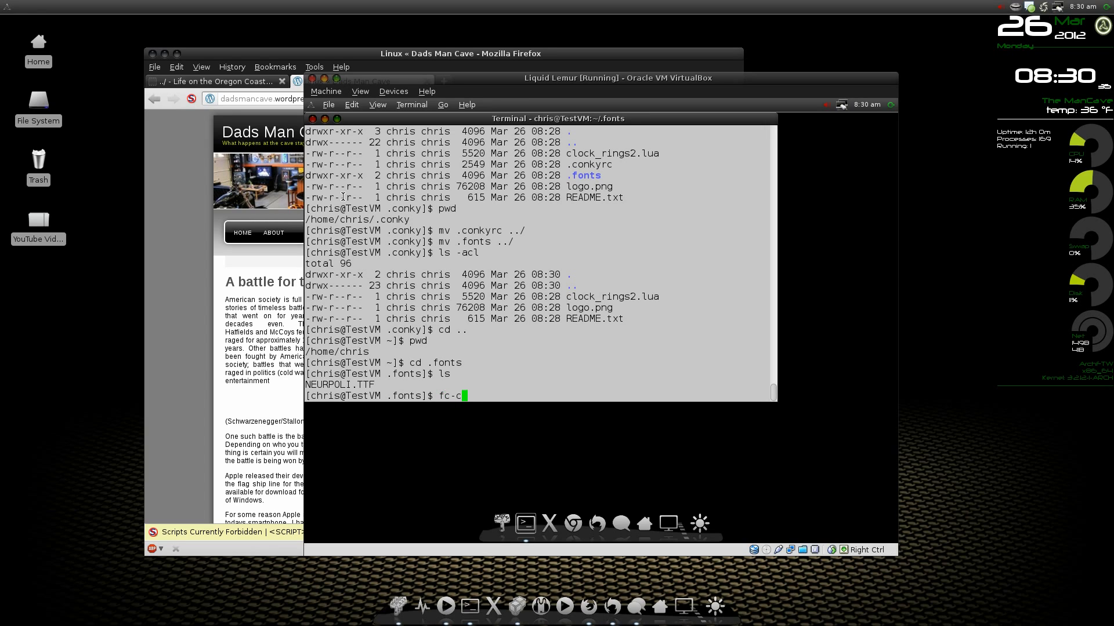
type("ache")
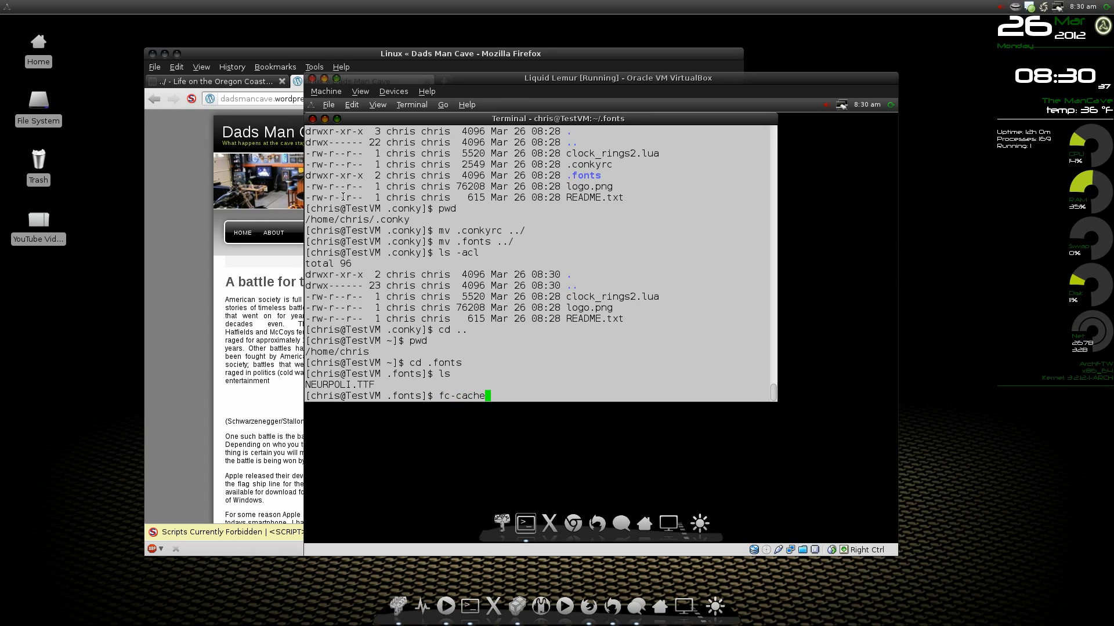
key("Return")
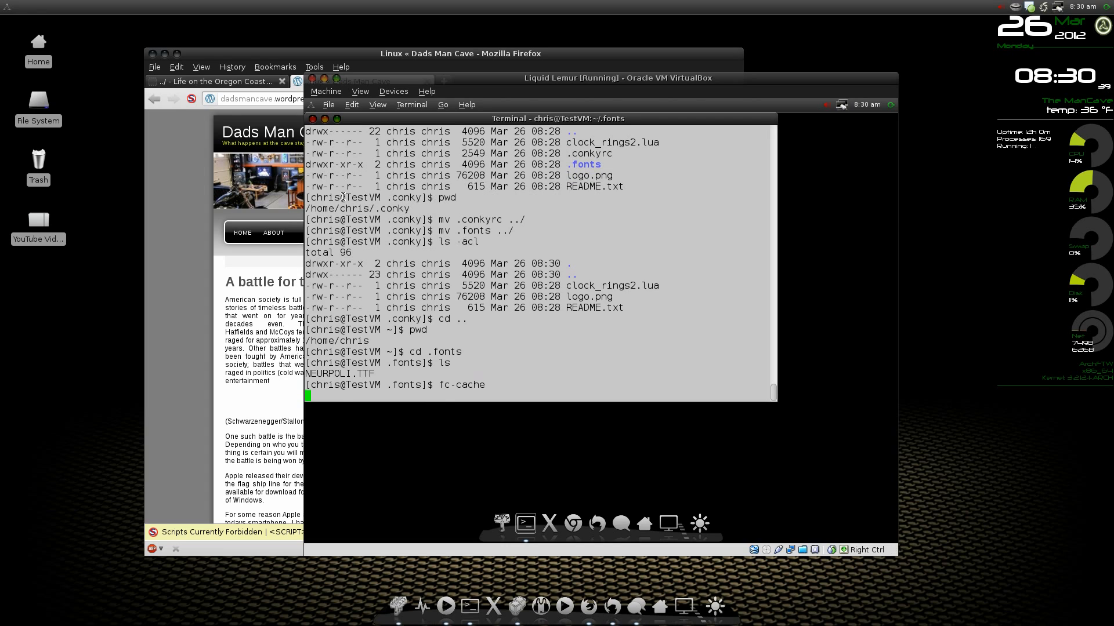
key("Return")
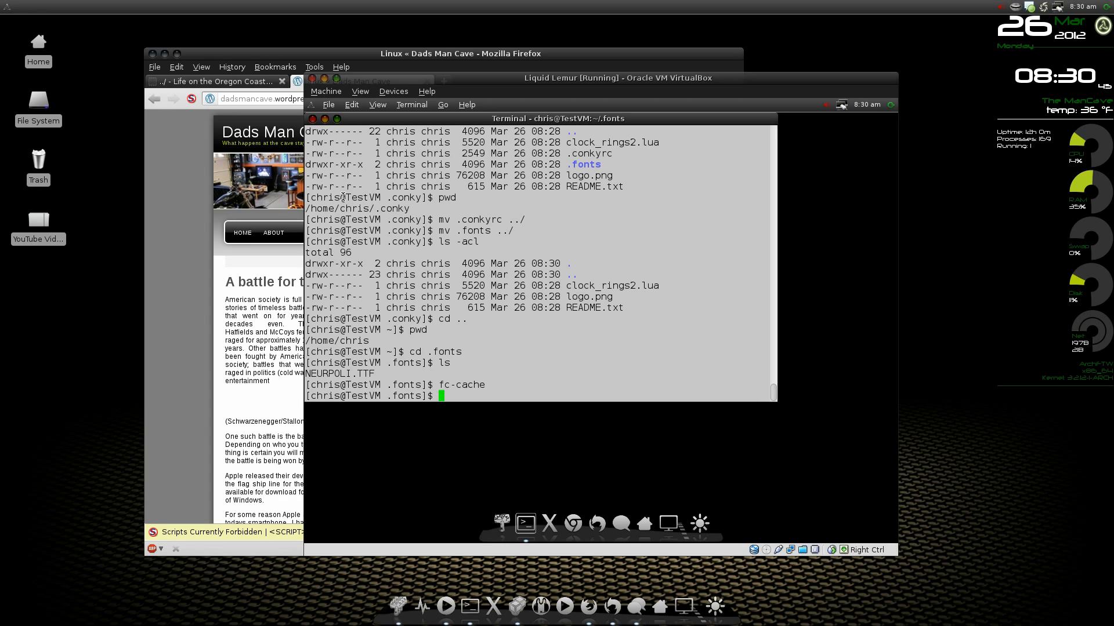
Navigate back to the home folder and confirm /home/chris with pwd.
type("cd ..")
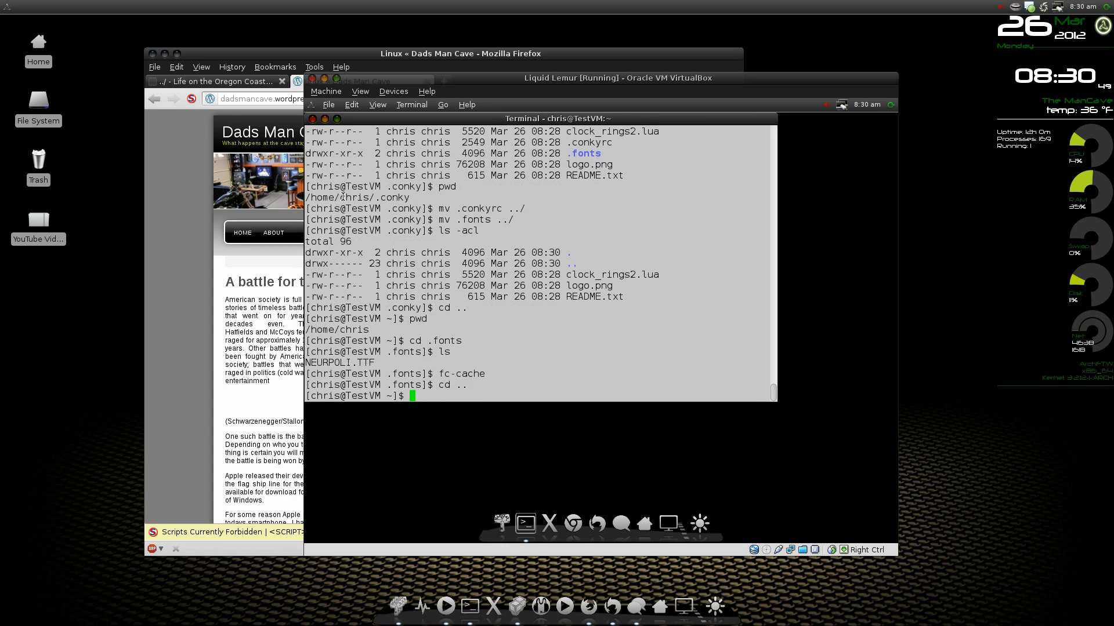
type("cd .")
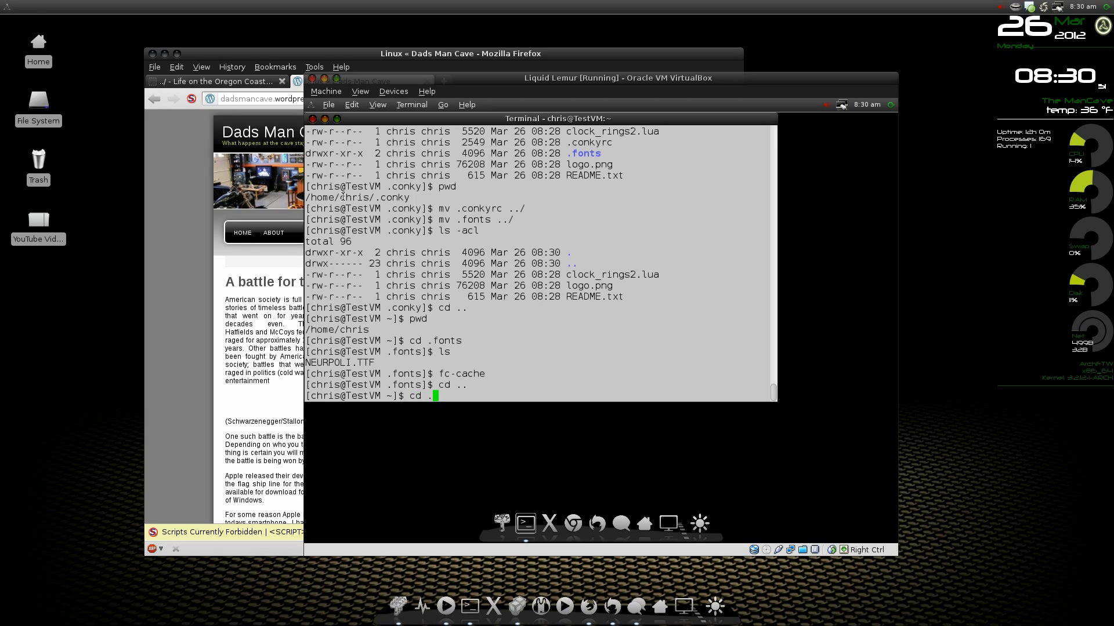
type(".conky")
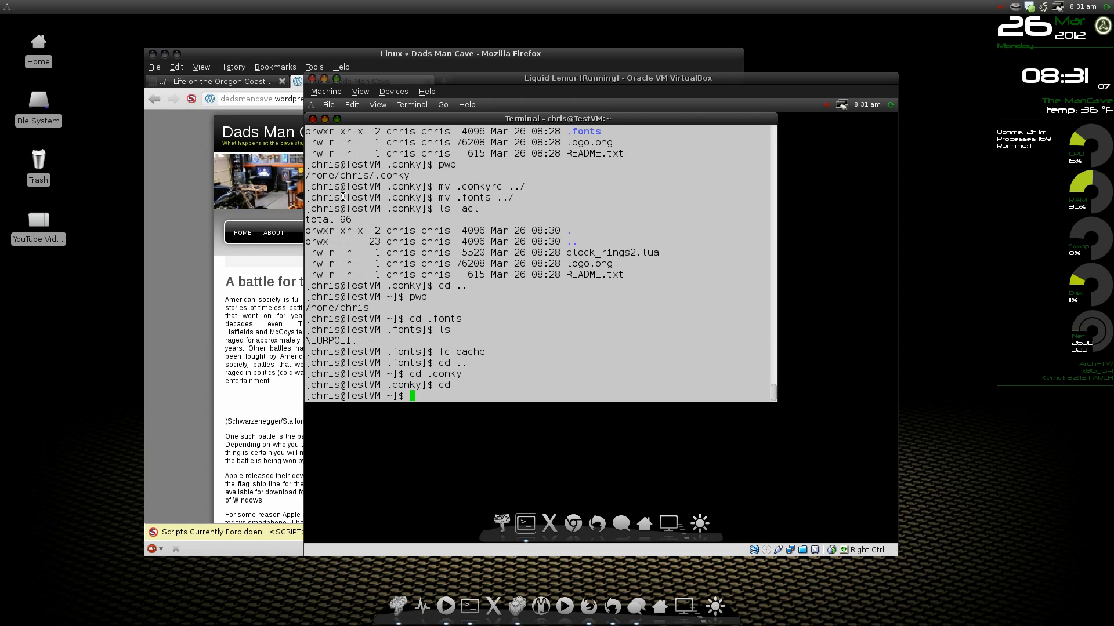
type("pwd")
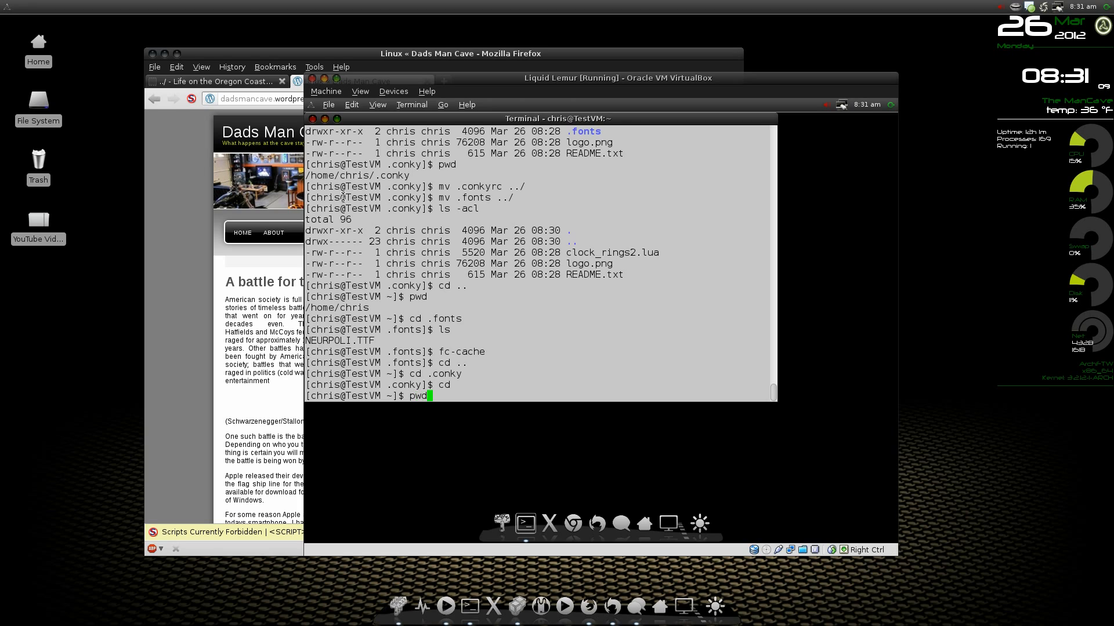
key("Return")
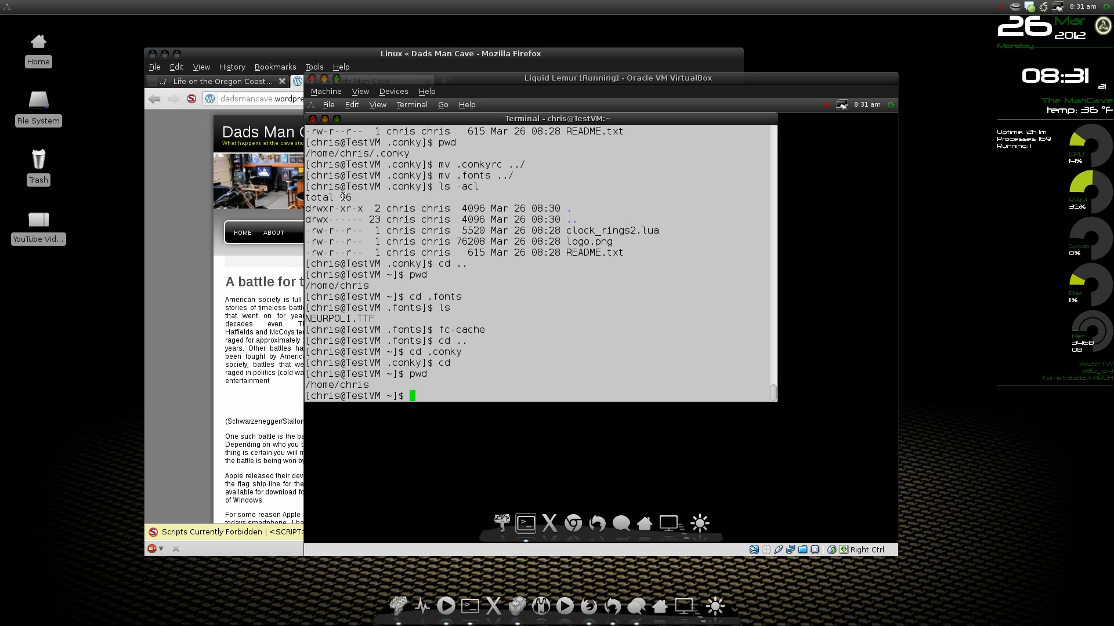
Launch conky to draw the clock-and-gauges panel on the guest desktop.
type("conky")
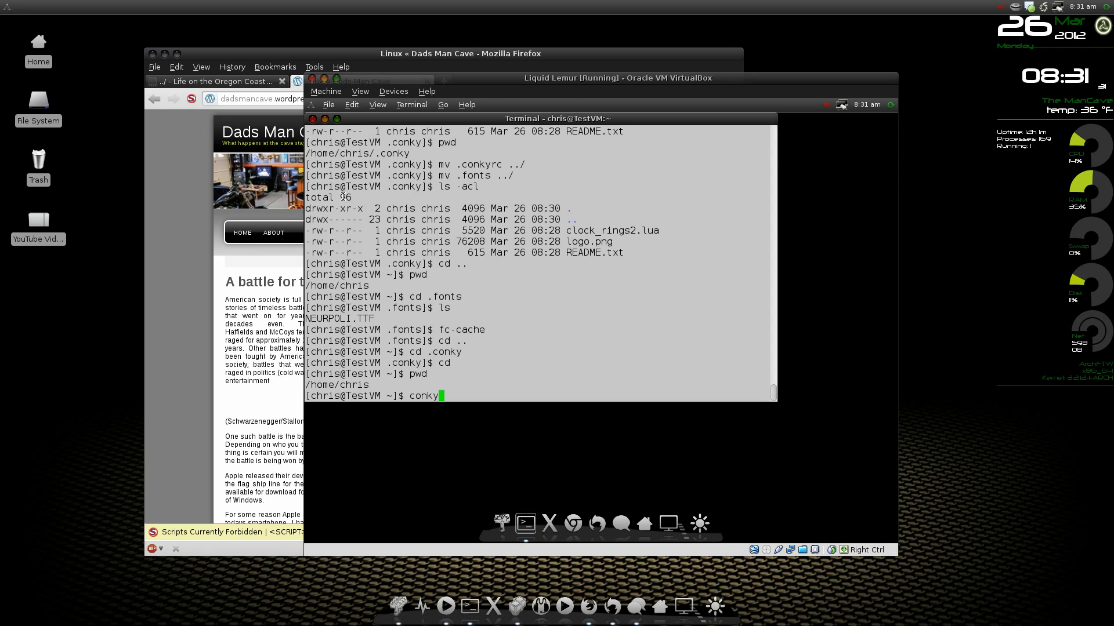
key("Return")
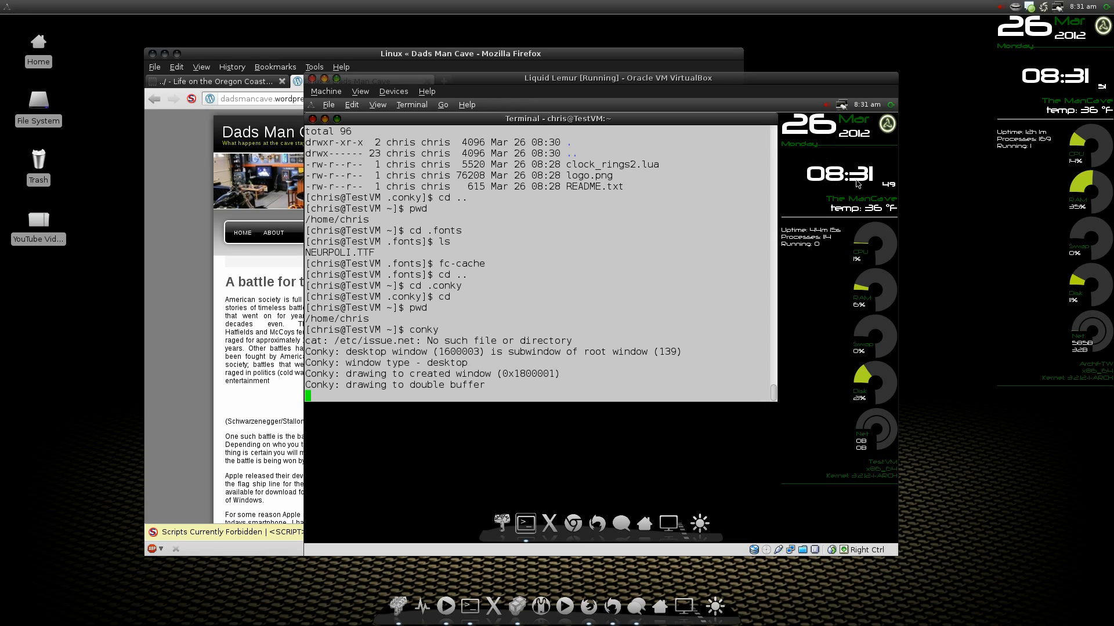
mouse_move(828, 205)
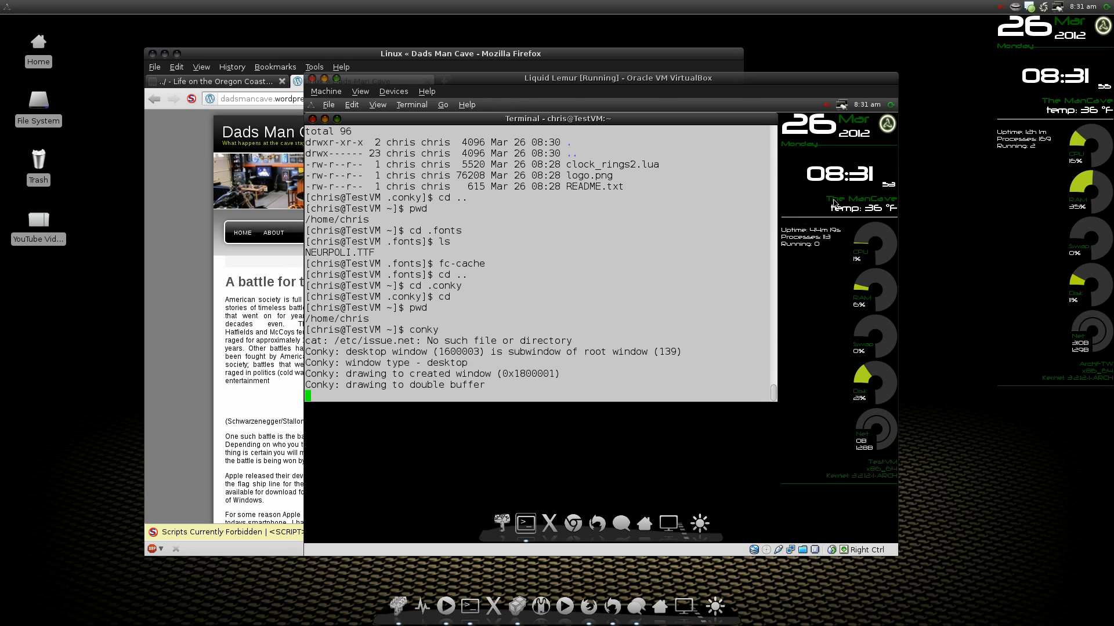
mouse_move(791, 211)
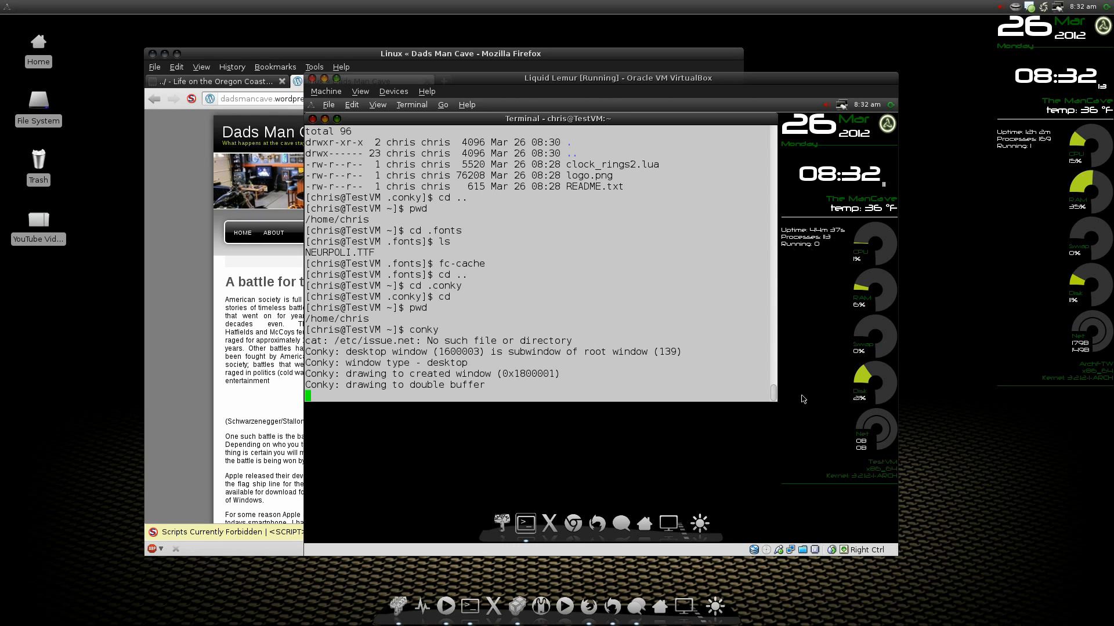
mouse_move(882, 476)
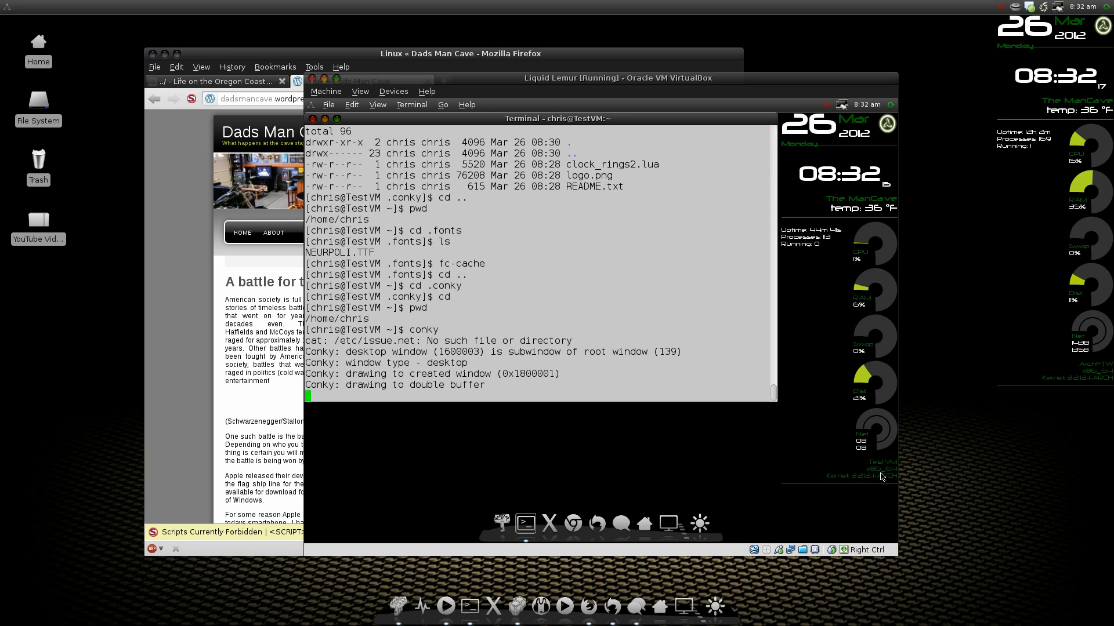
mouse_move(870, 484)
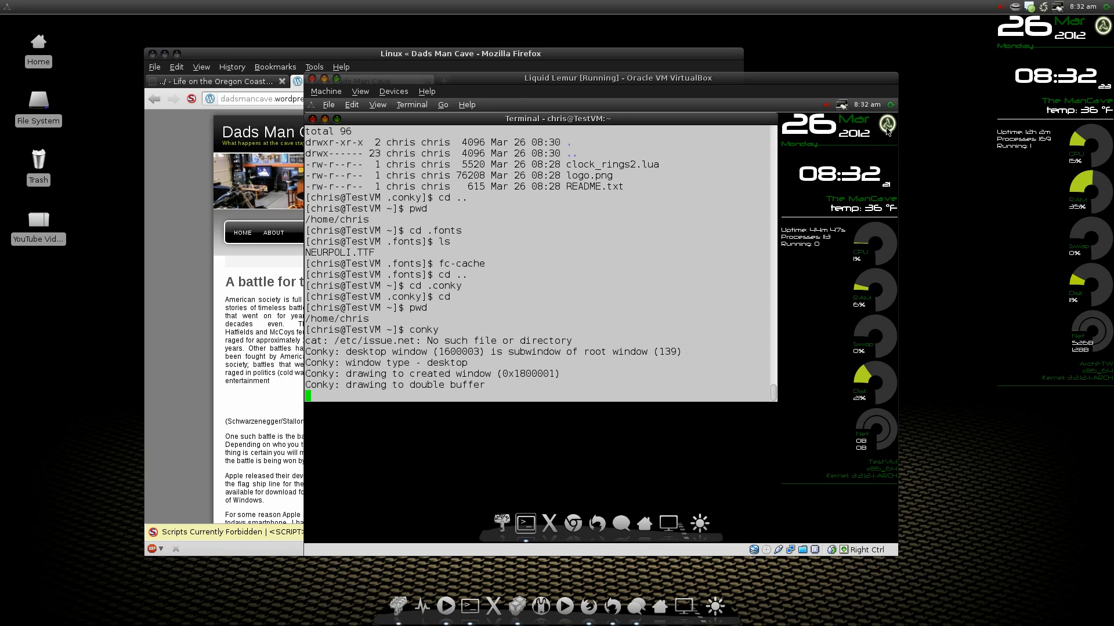
mouse_move(812, 203)
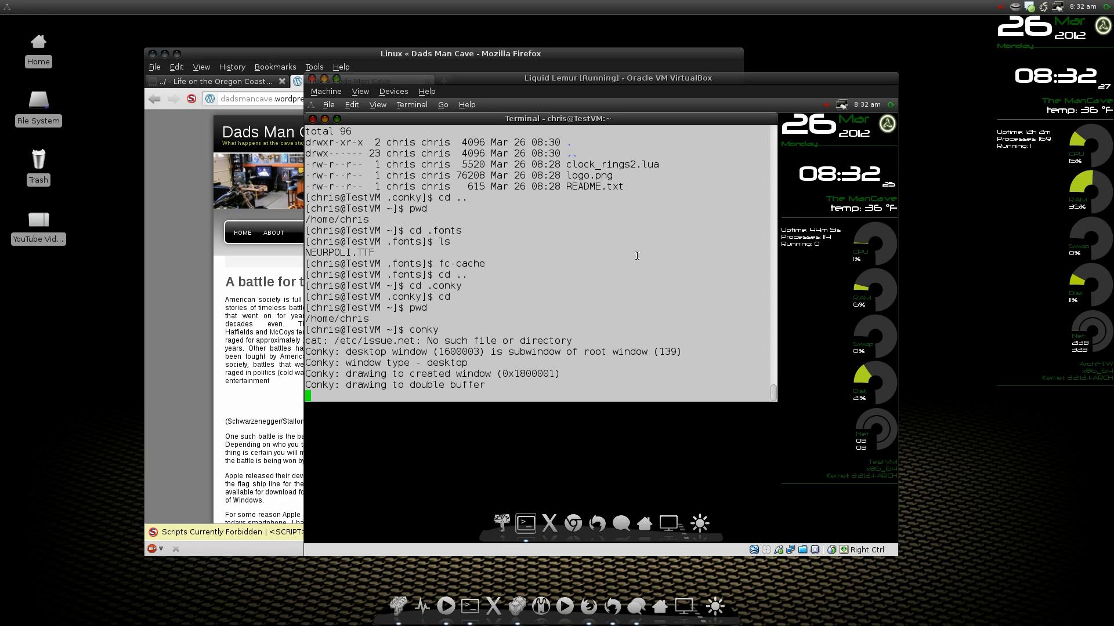
mouse_move(502, 355)
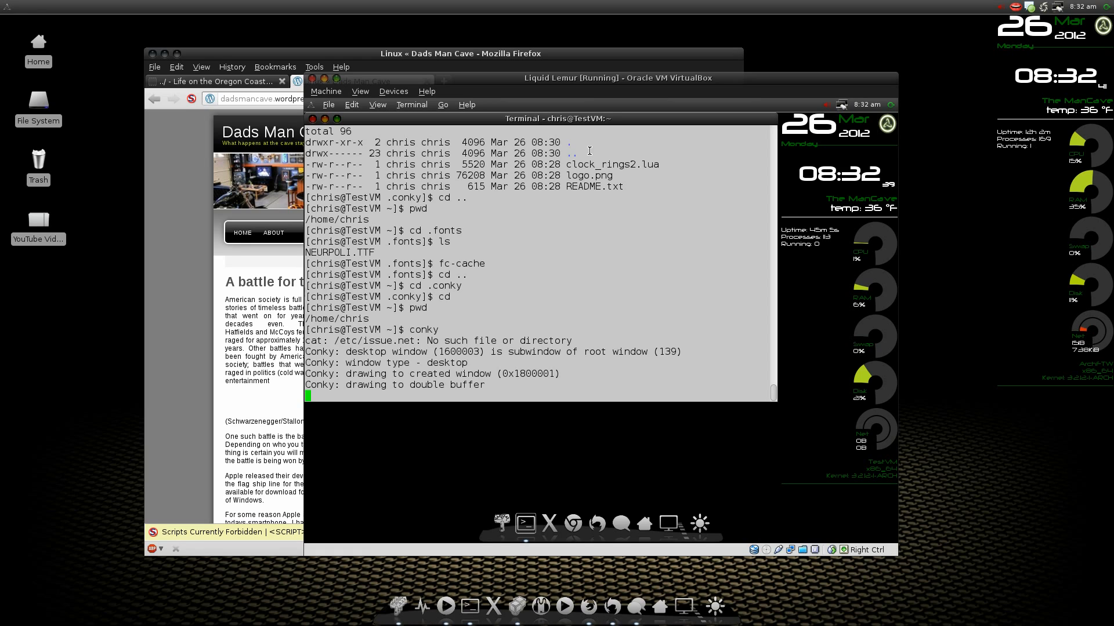
Stop conky with Ctrl+C and enter the leafpad .conkyrc command at the prompt.
key("ctrl+c")
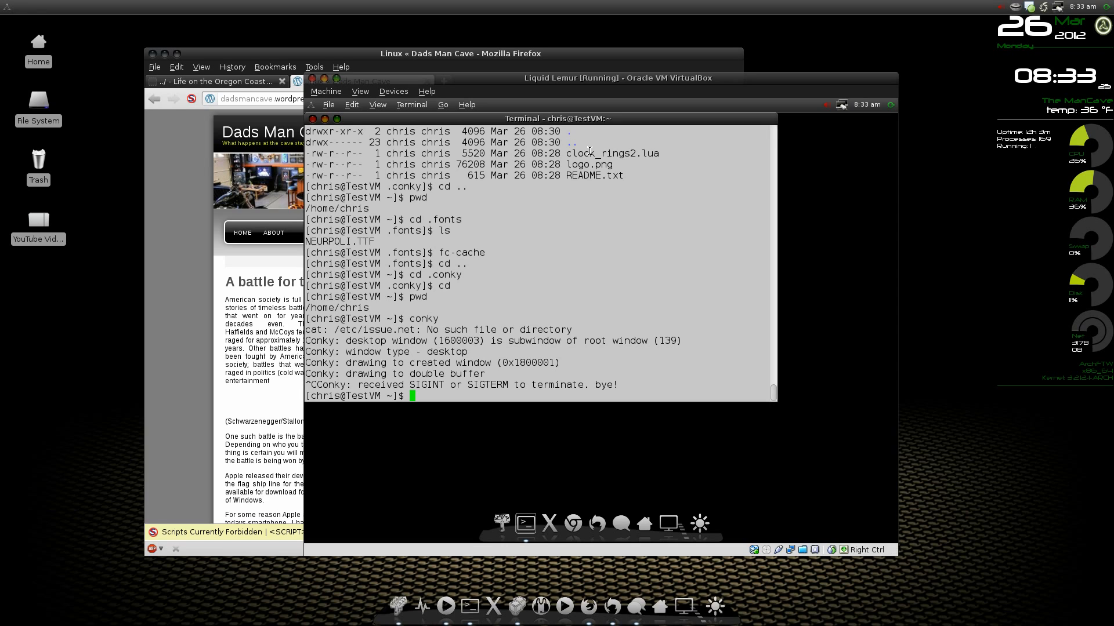
type("lea")
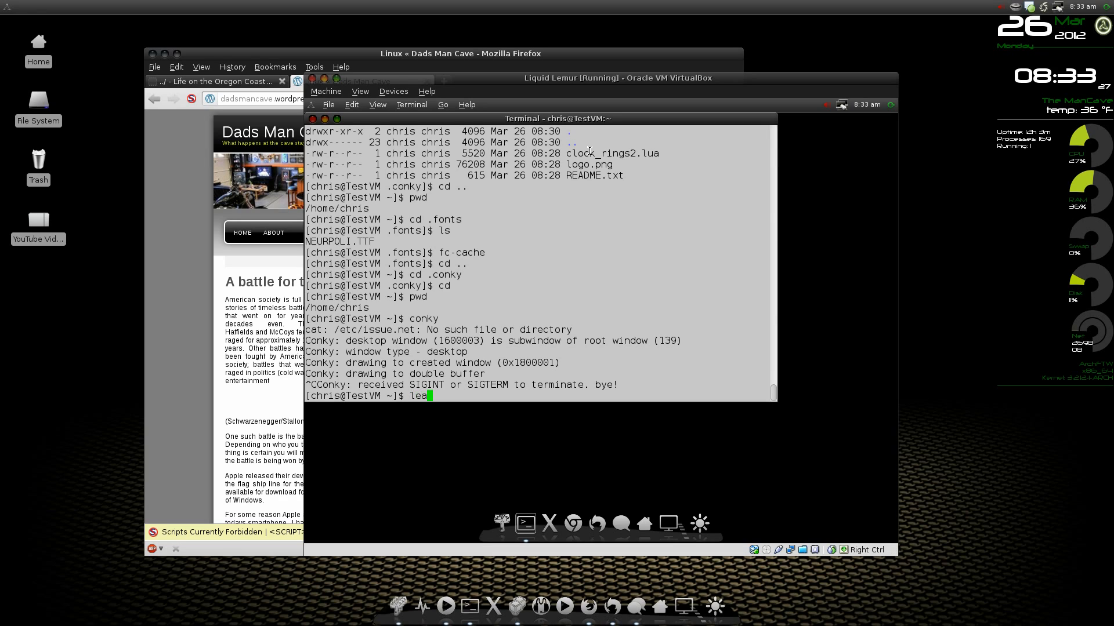
type("fpad")
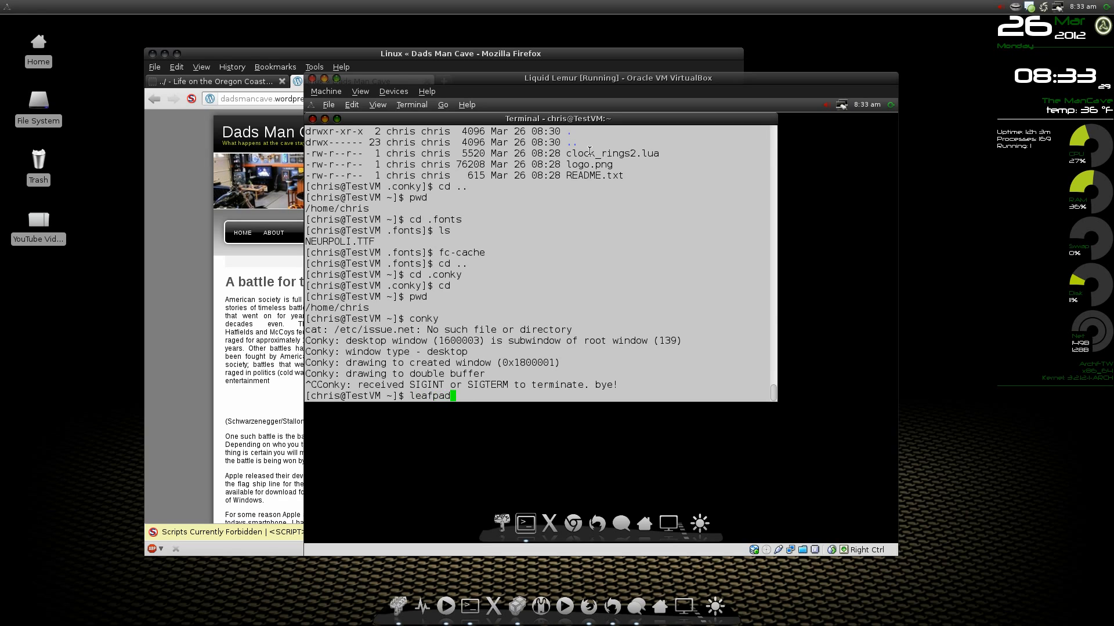
type(".")
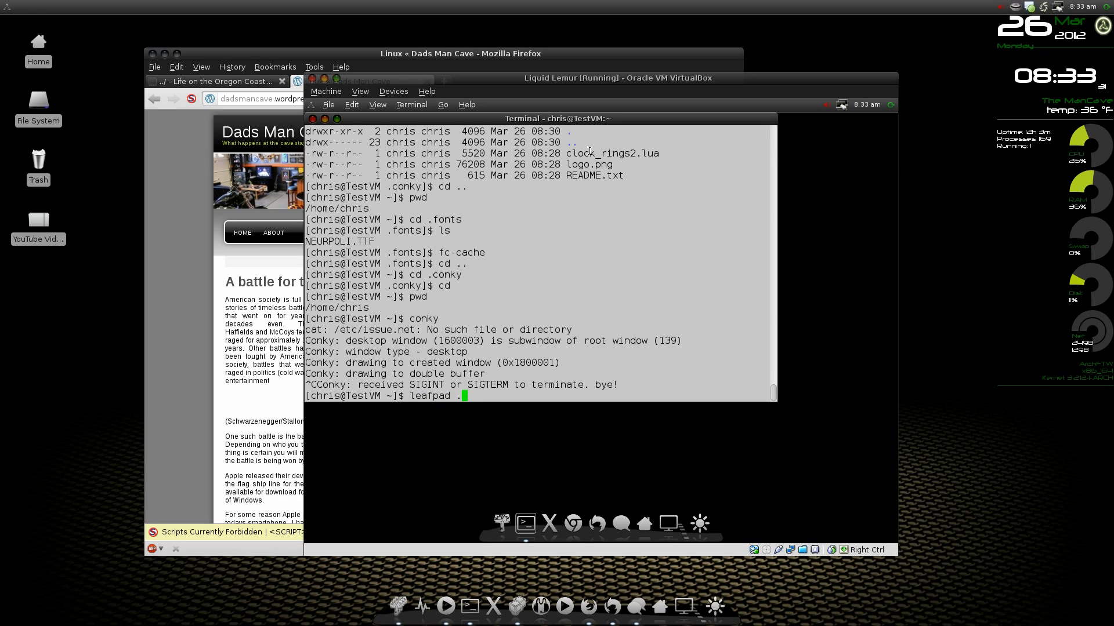
type("conkyrc")
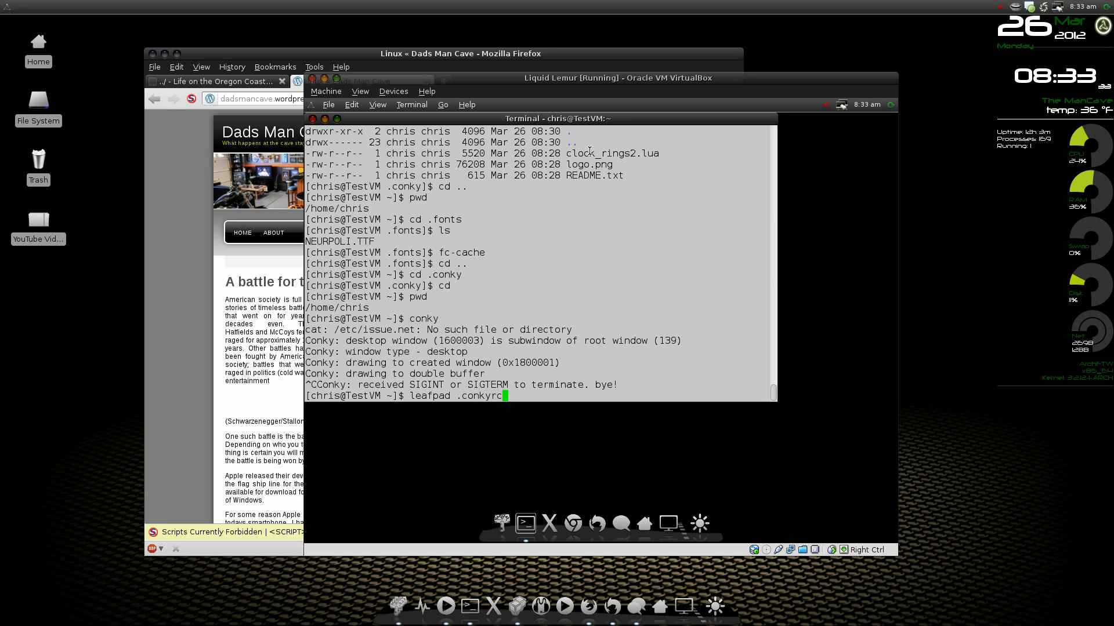
Open .conkyrc in Leafpad and start conky -d from a second terminal, then exit it.
key("Return")
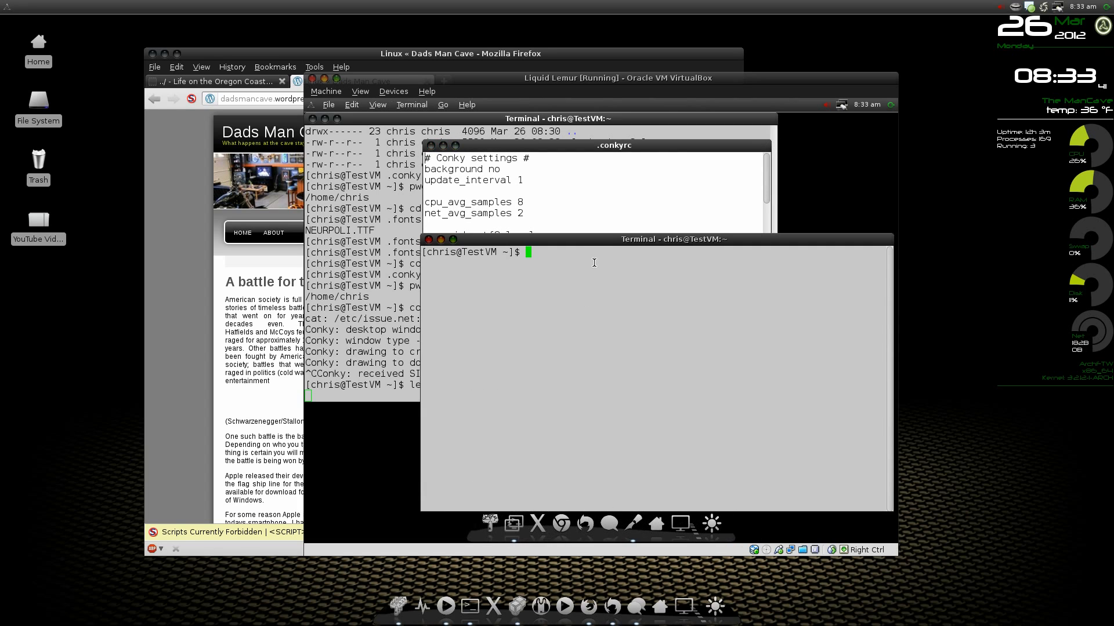
type("conky -d")
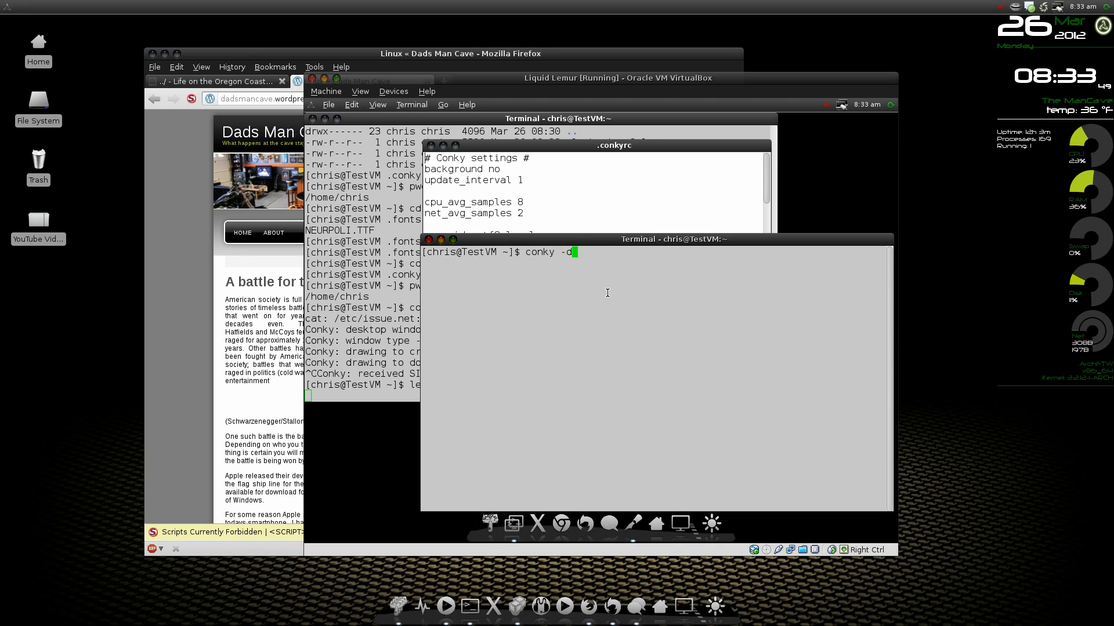
key("Return")
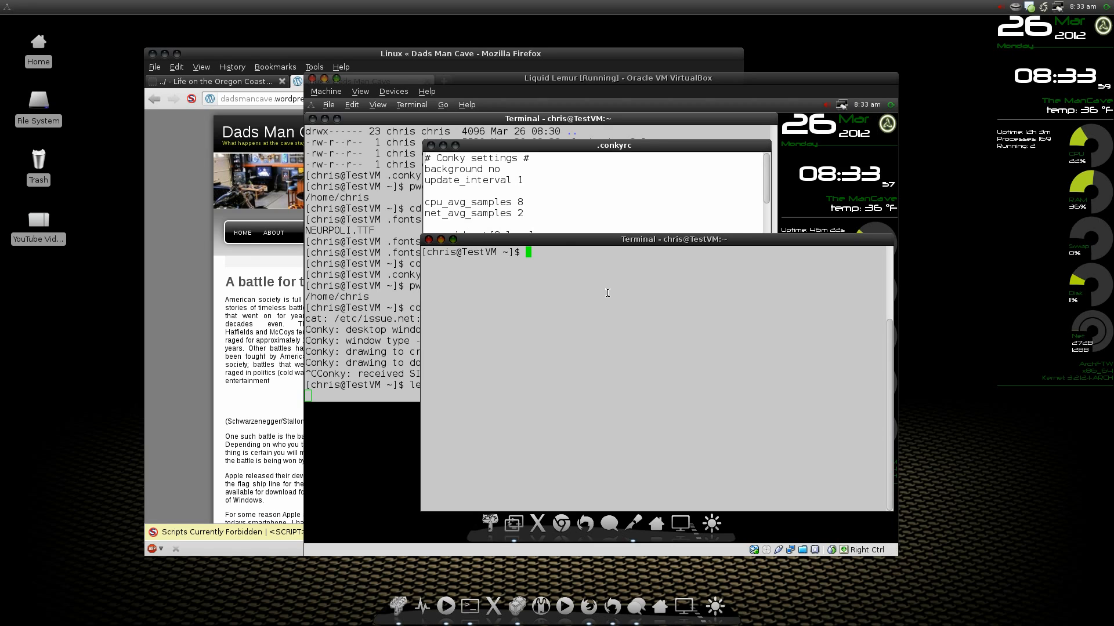
type("exit")
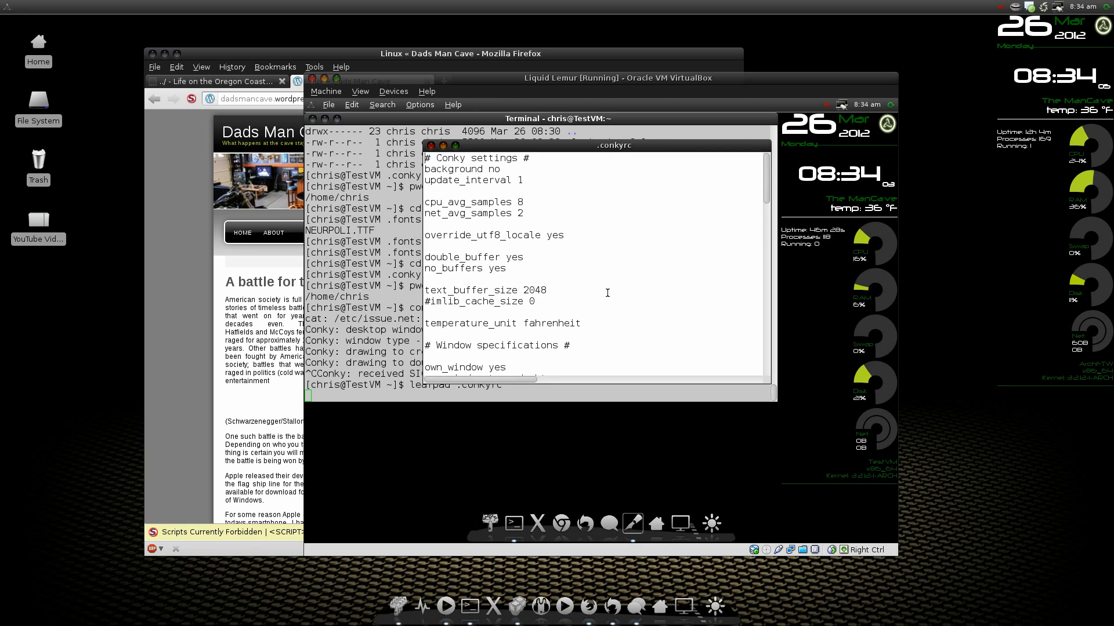
mouse_move(527, 224)
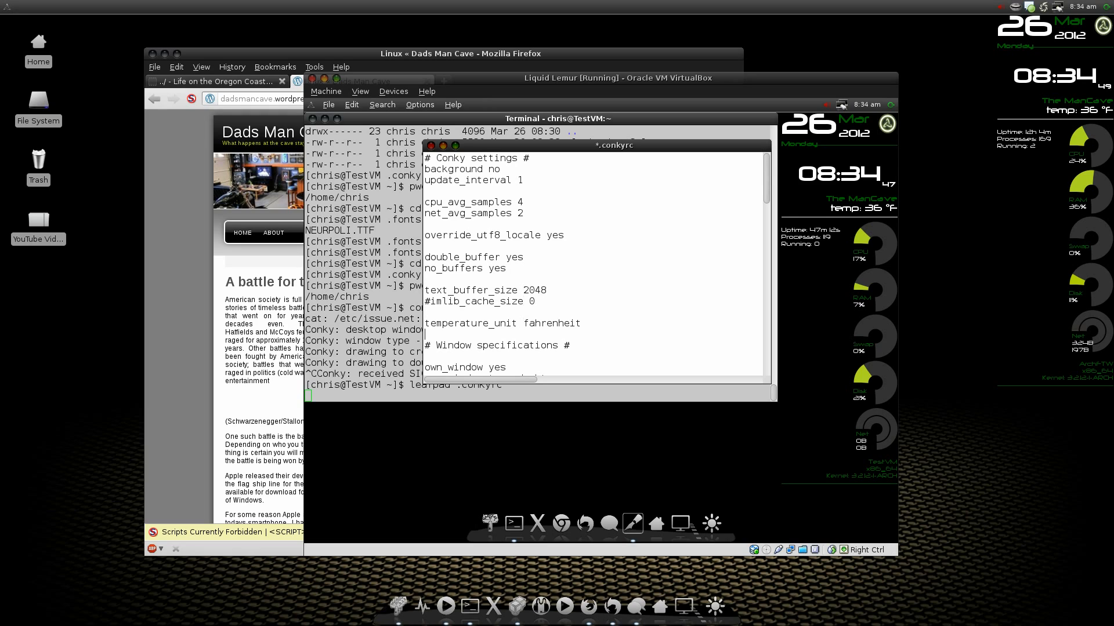
Place the cursor on the temperature_unit line and scroll further down .conkyrc.
left_click(523, 323)
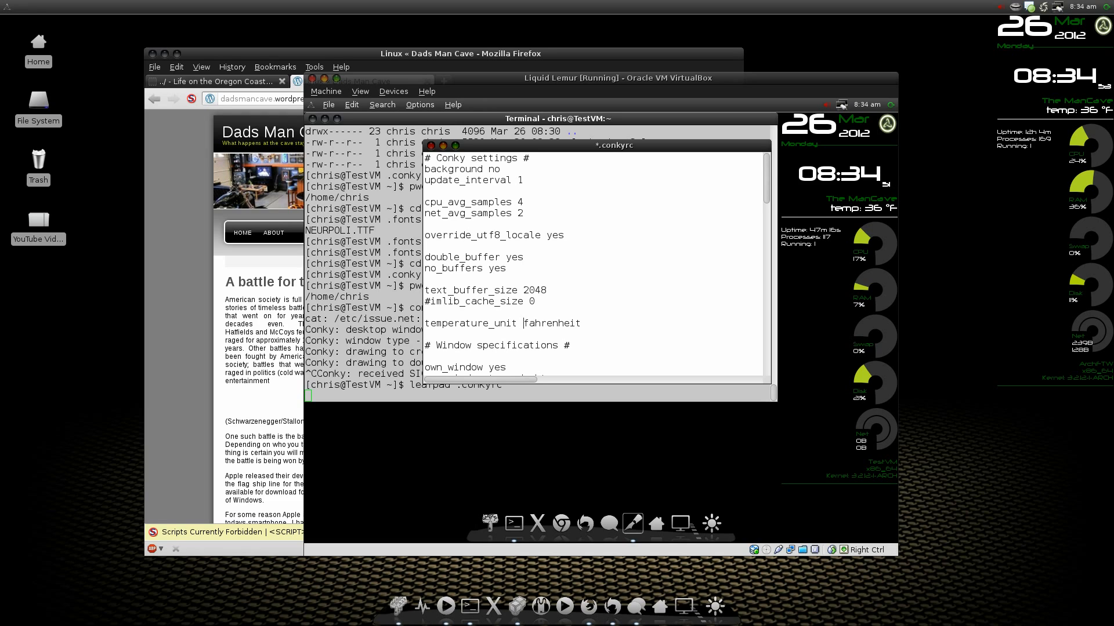
scroll("down", 3)
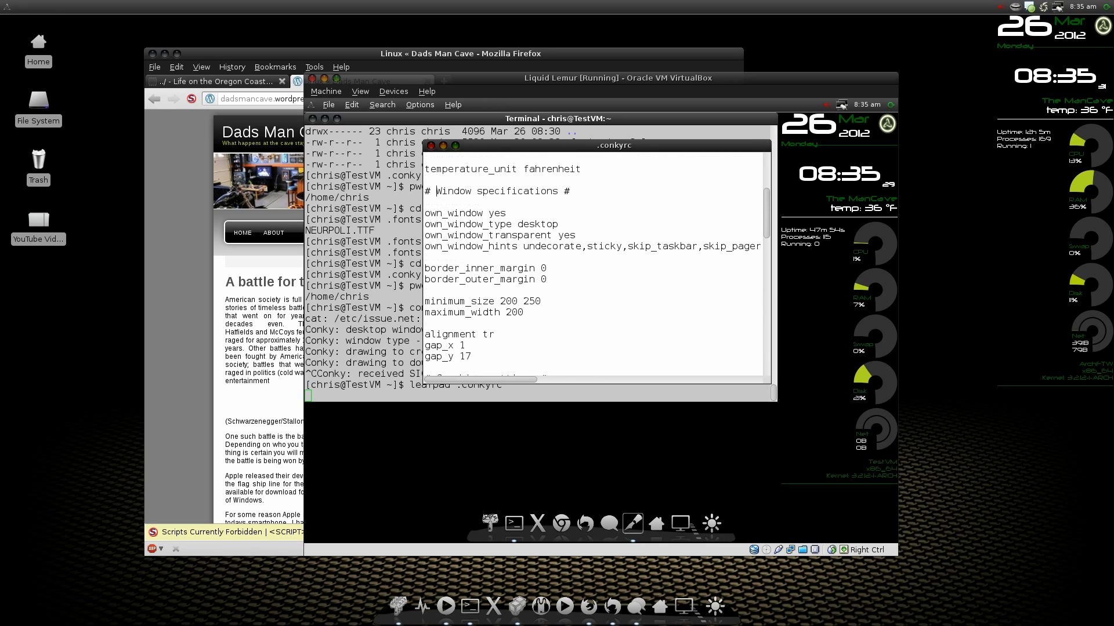
Scroll through the window, colour and Lua Load settings to the TEXT section.
scroll("down", 3)
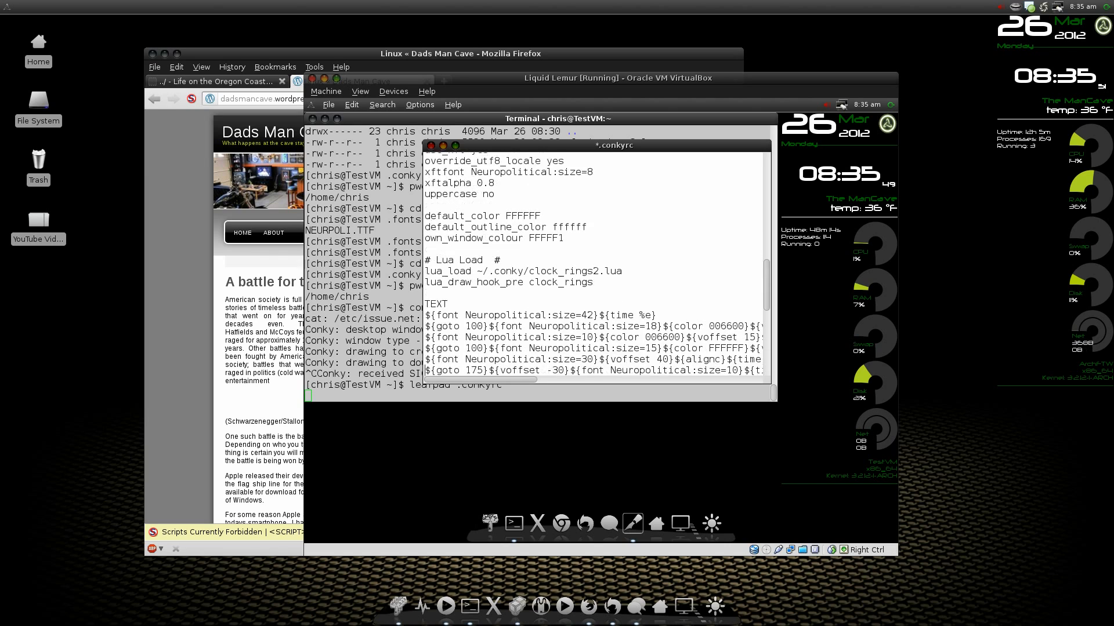
scroll("down", 3)
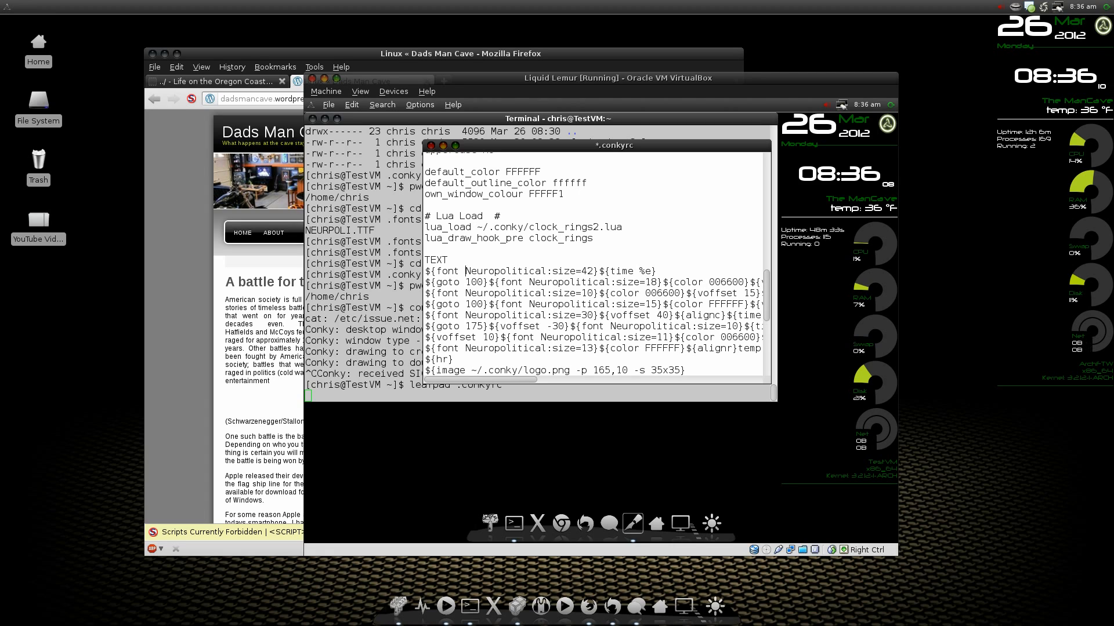
double_click(502, 272)
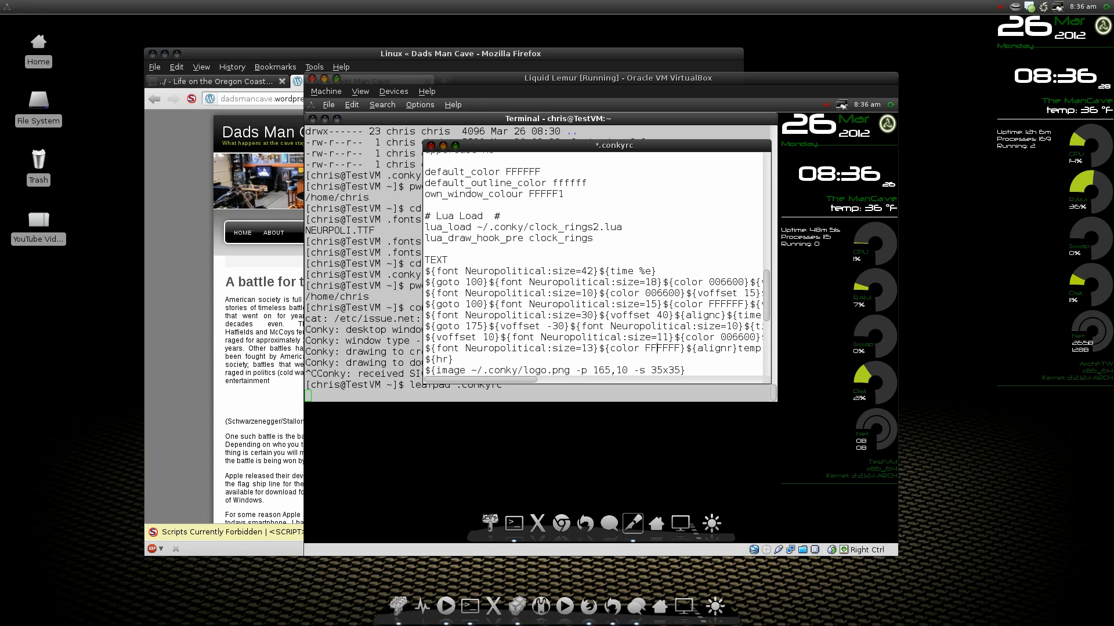
double_click(660, 348)
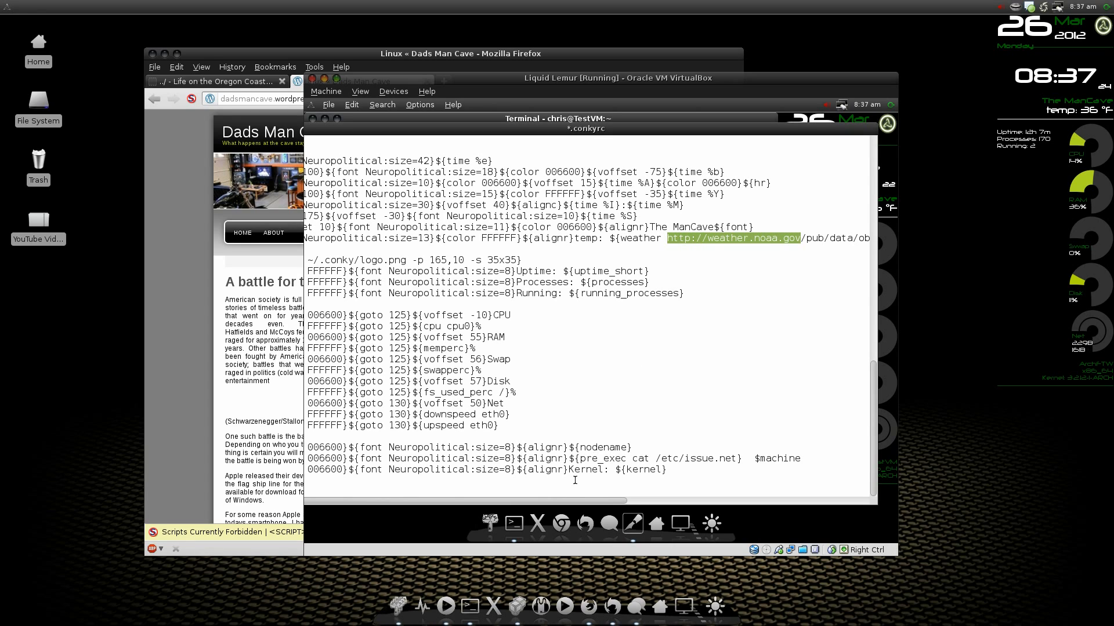
mouse_move(561, 523)
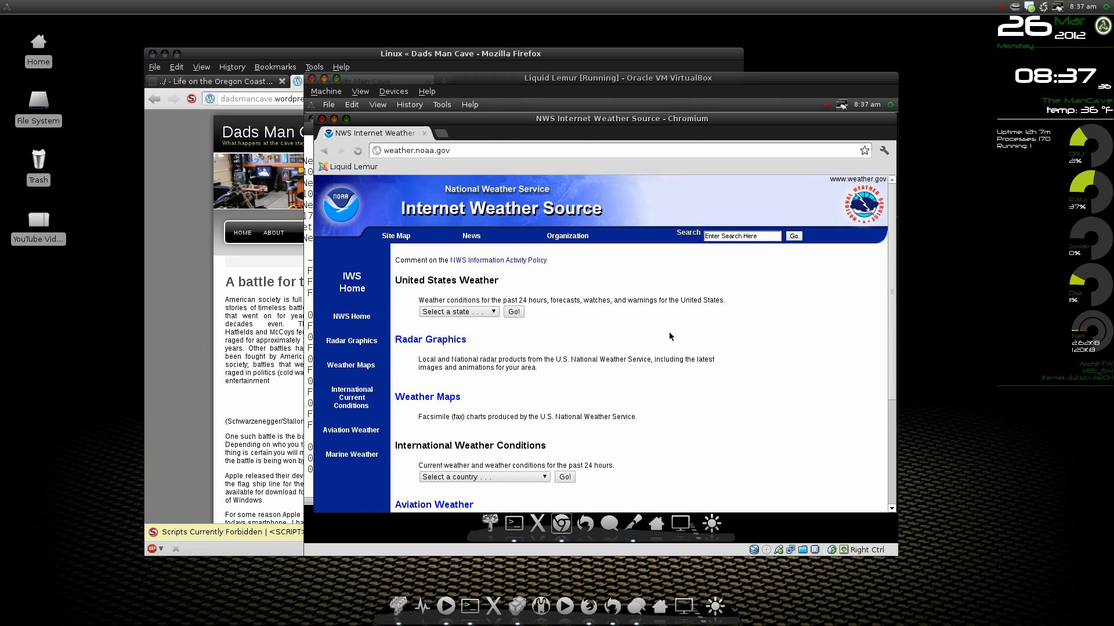
Load the NOAA international weather page for Albania.
left_click(457, 311)
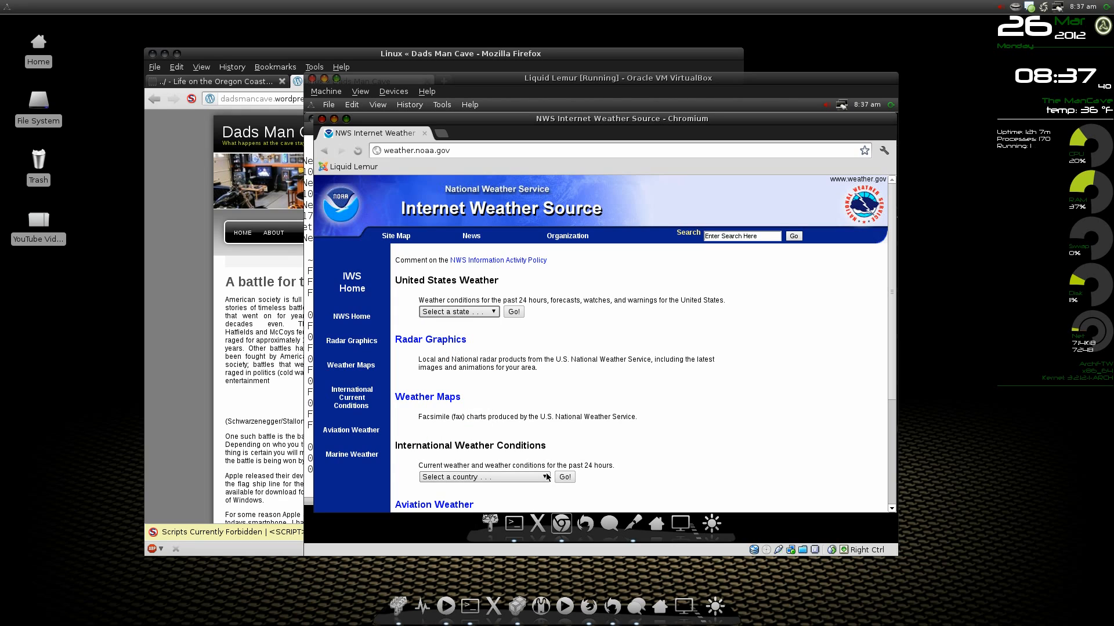
mouse_move(506, 481)
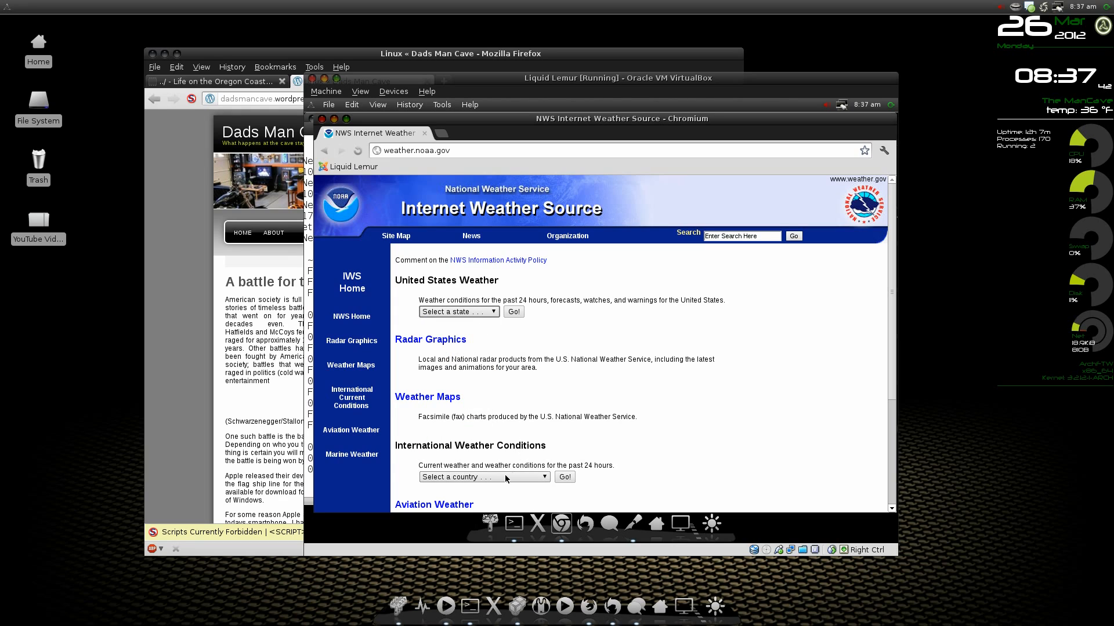
left_click(484, 477)
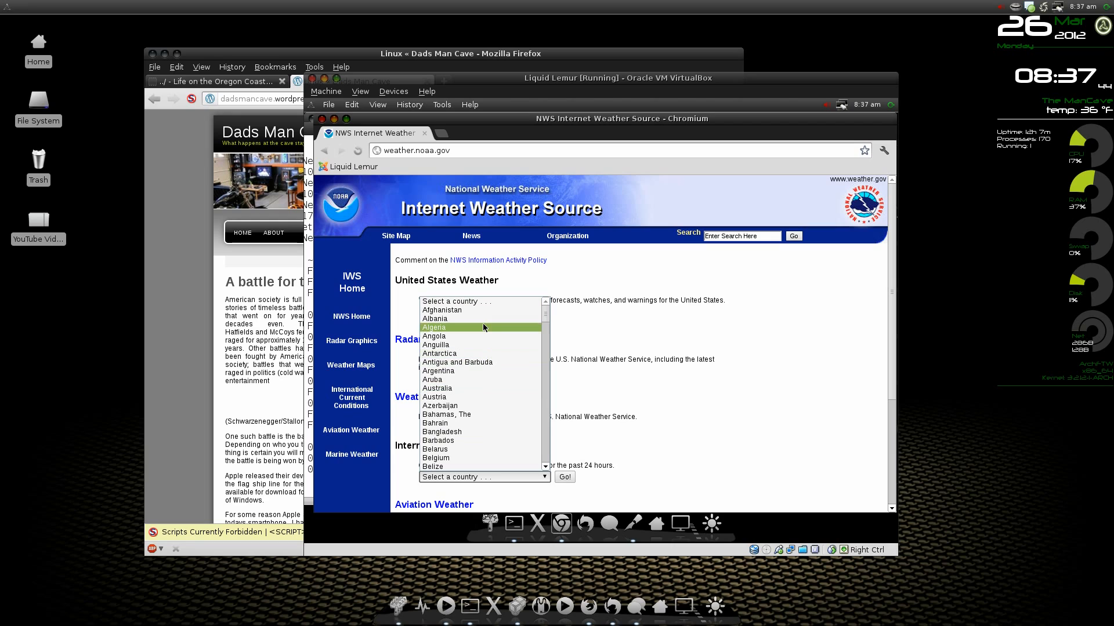
left_click(434, 319)
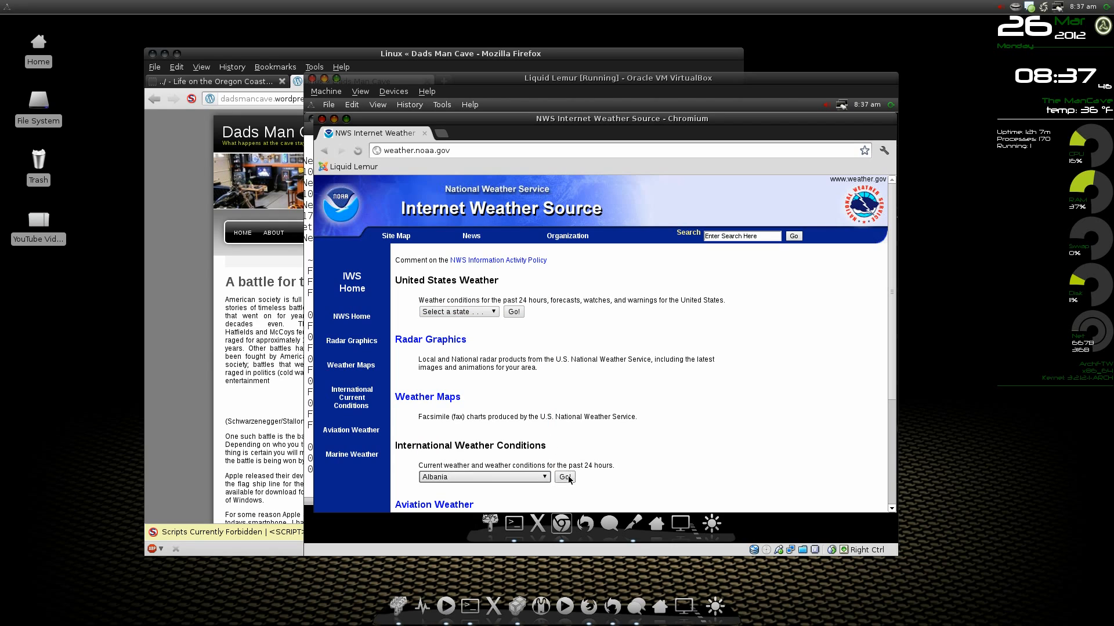
left_click(564, 477)
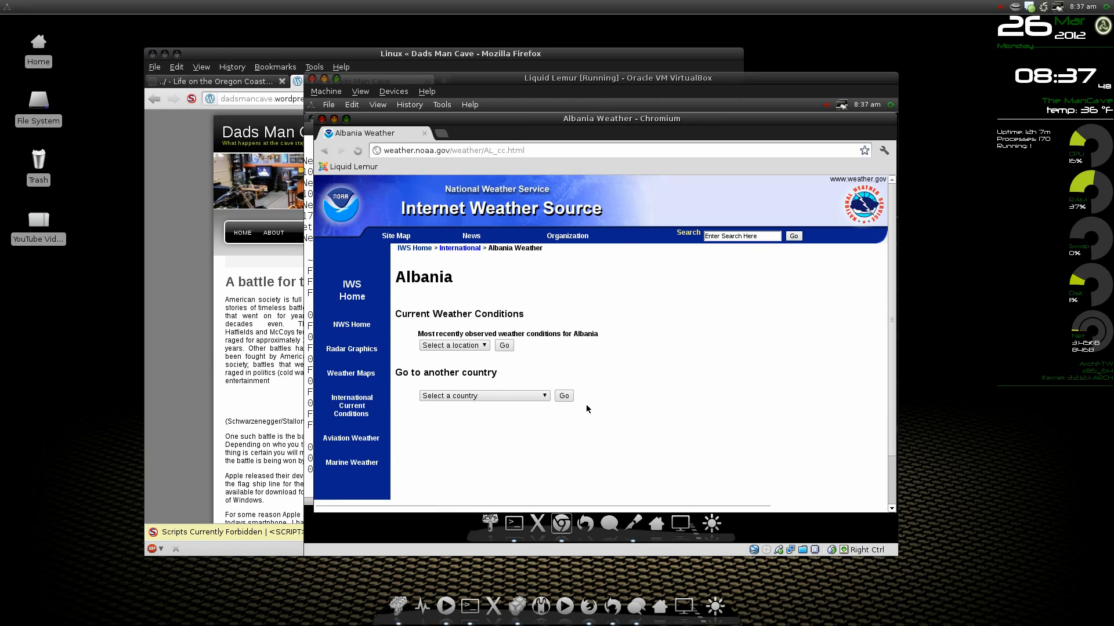
Choose Tirana from the Albanian locations to show LATI current conditions.
left_click(452, 345)
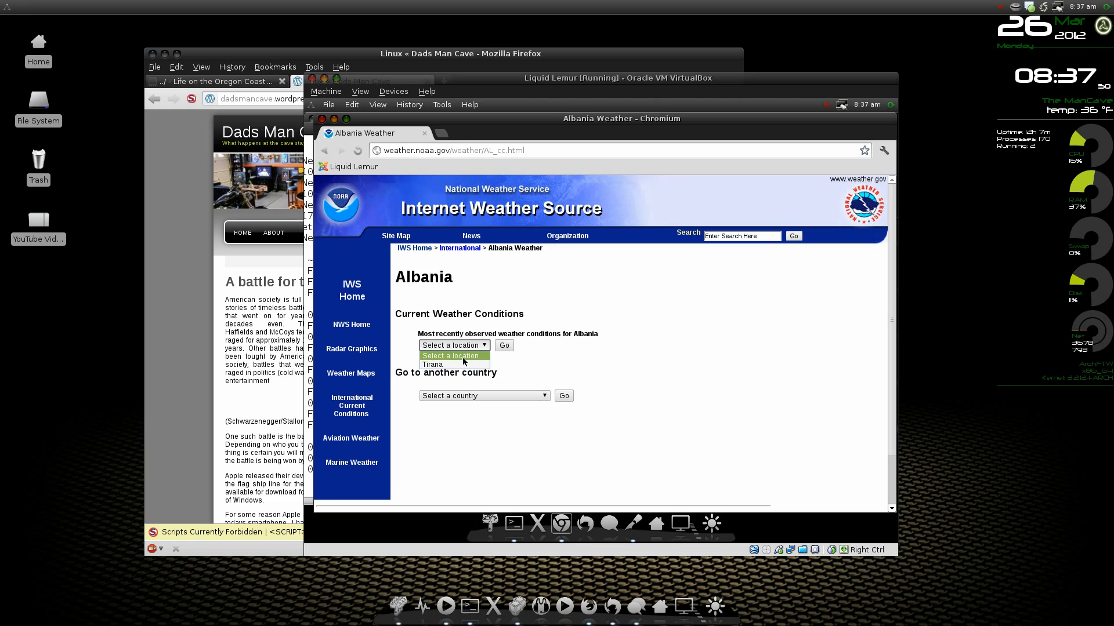
left_click(431, 364)
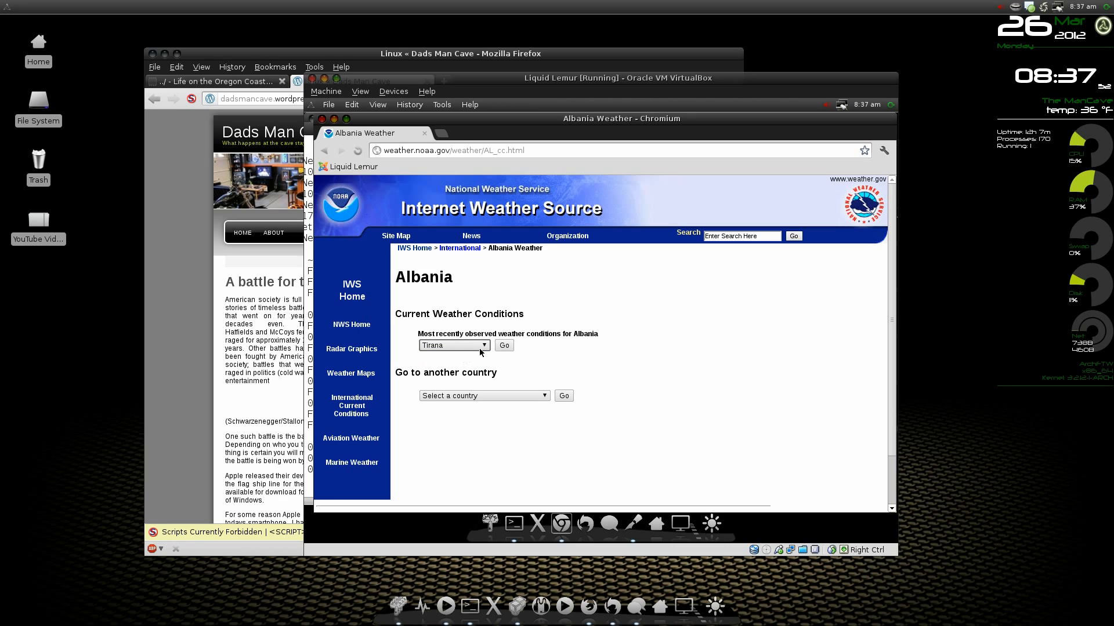
mouse_move(597, 360)
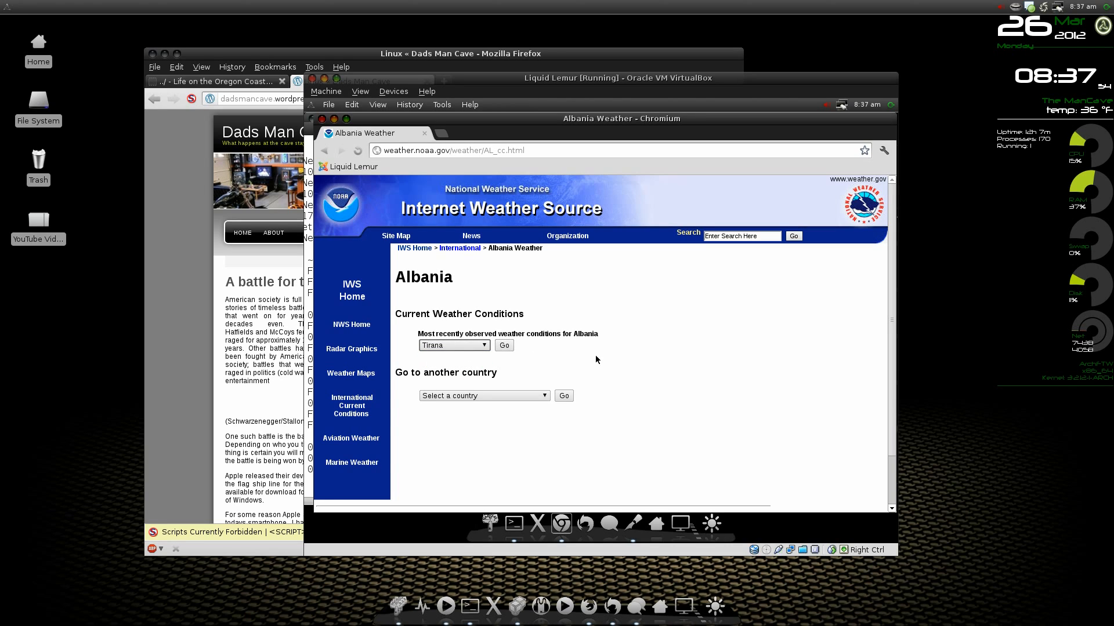
mouse_move(506, 355)
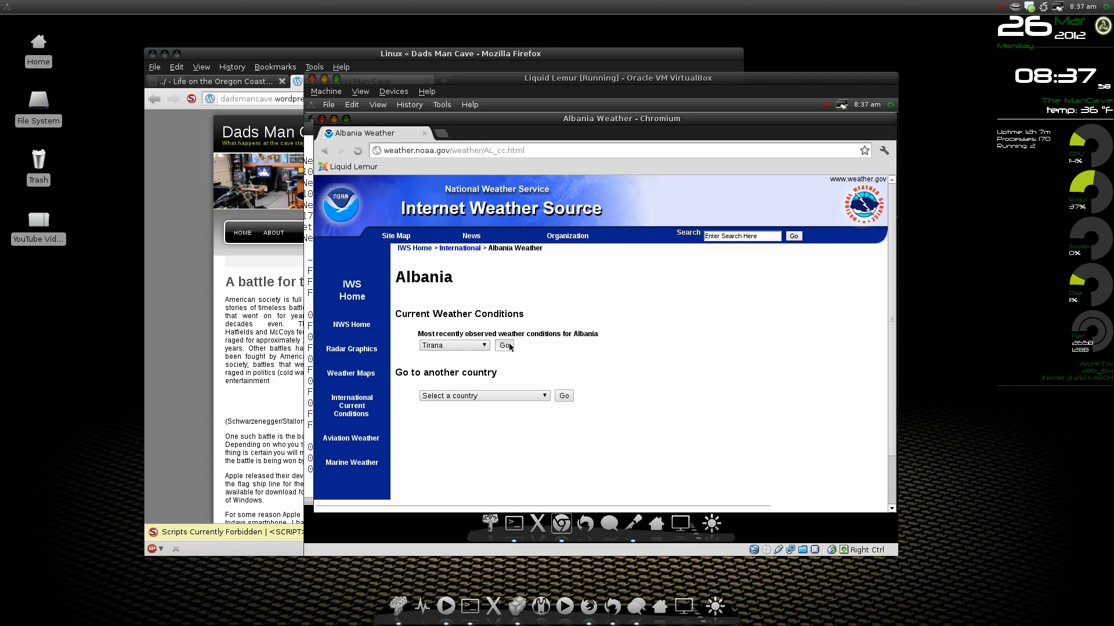
left_click(504, 346)
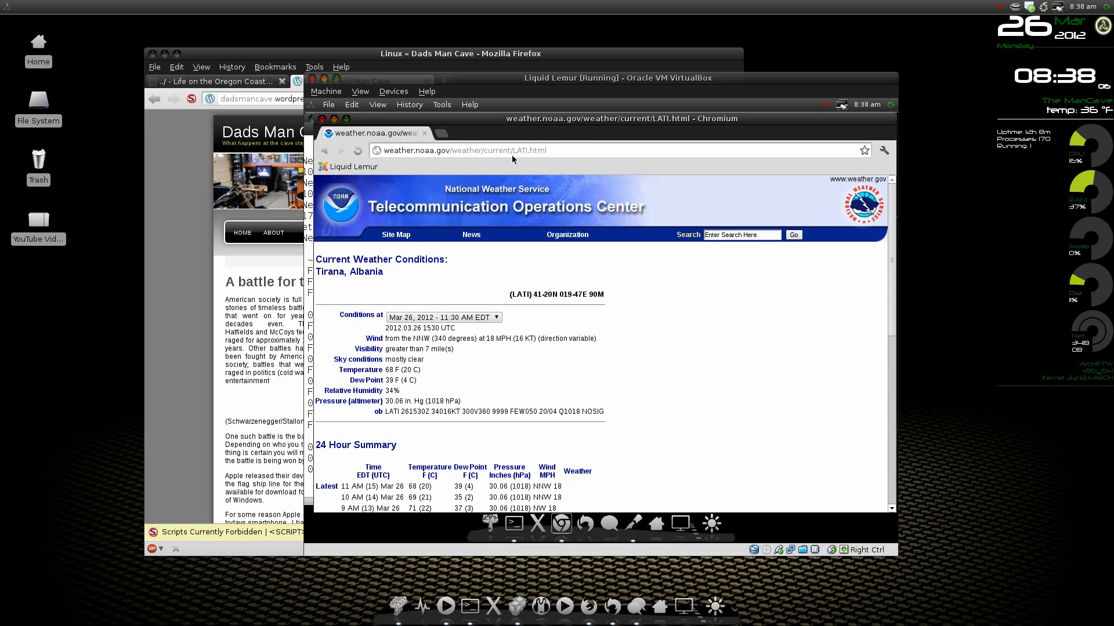
mouse_move(519, 272)
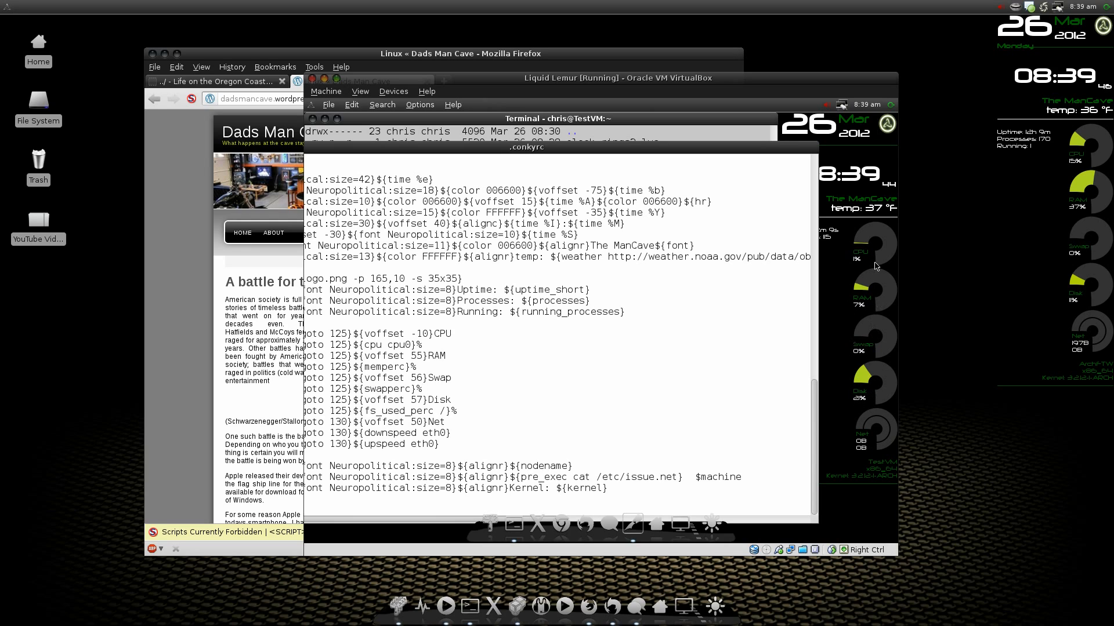
mouse_move(874, 256)
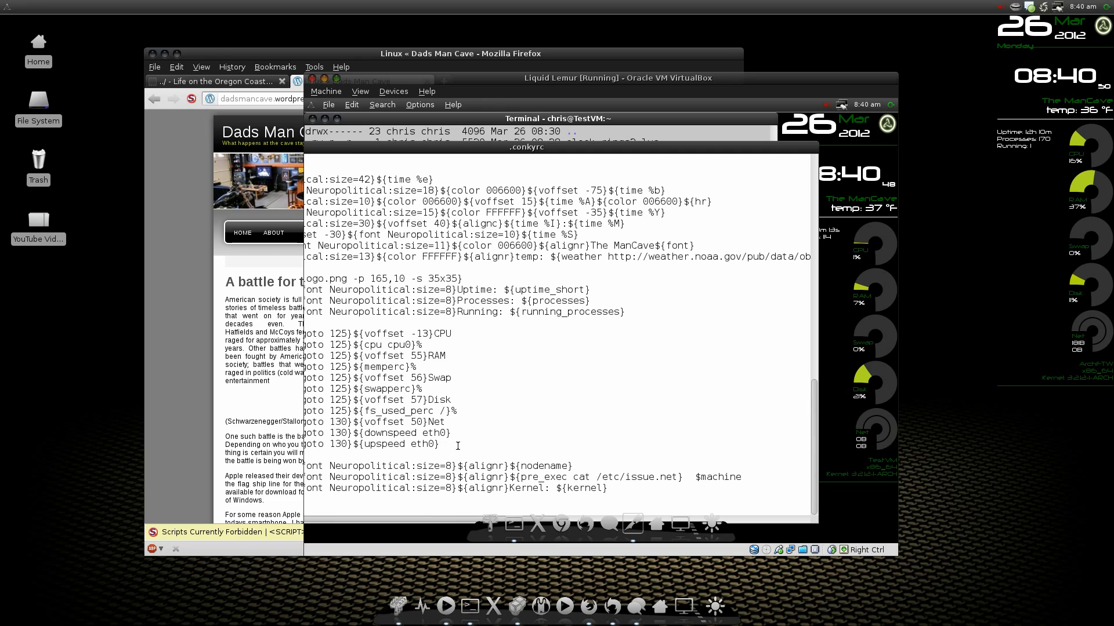
mouse_move(852, 294)
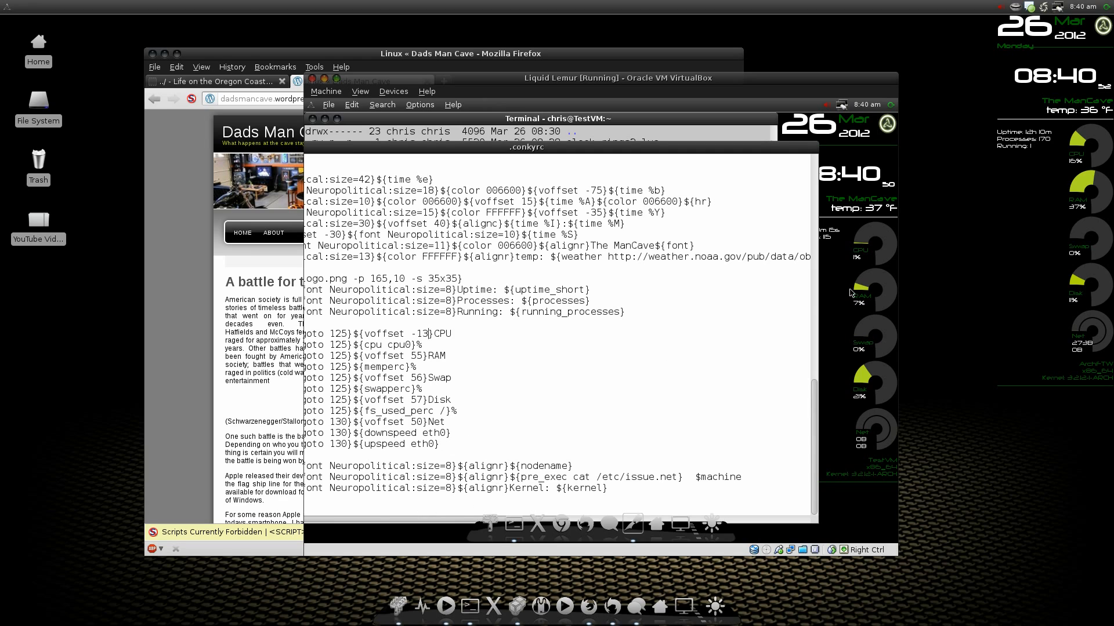
mouse_move(875, 390)
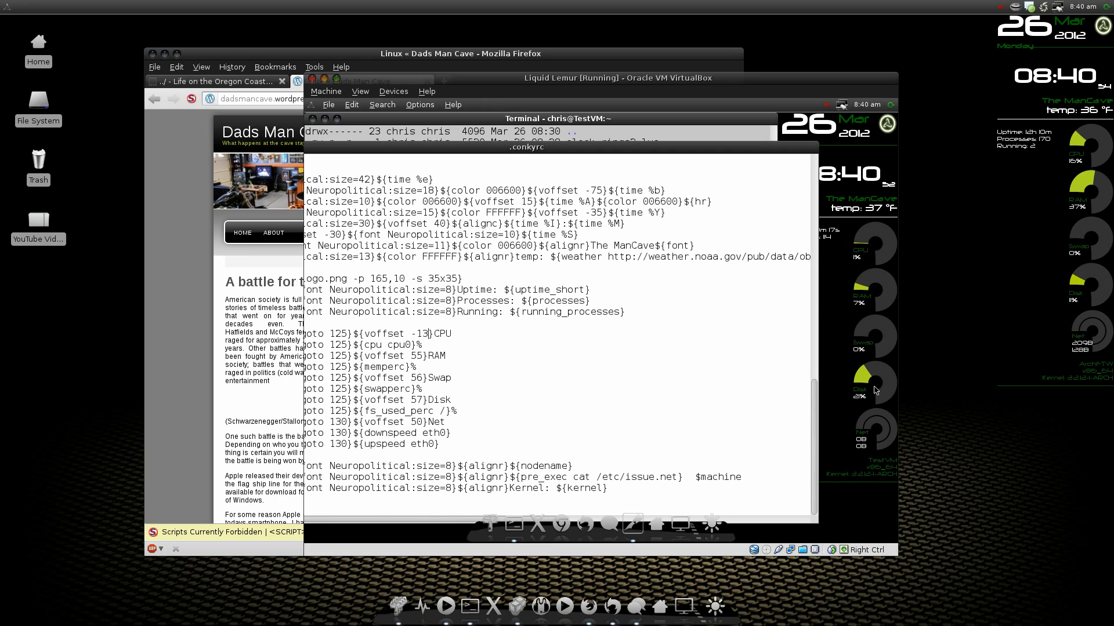